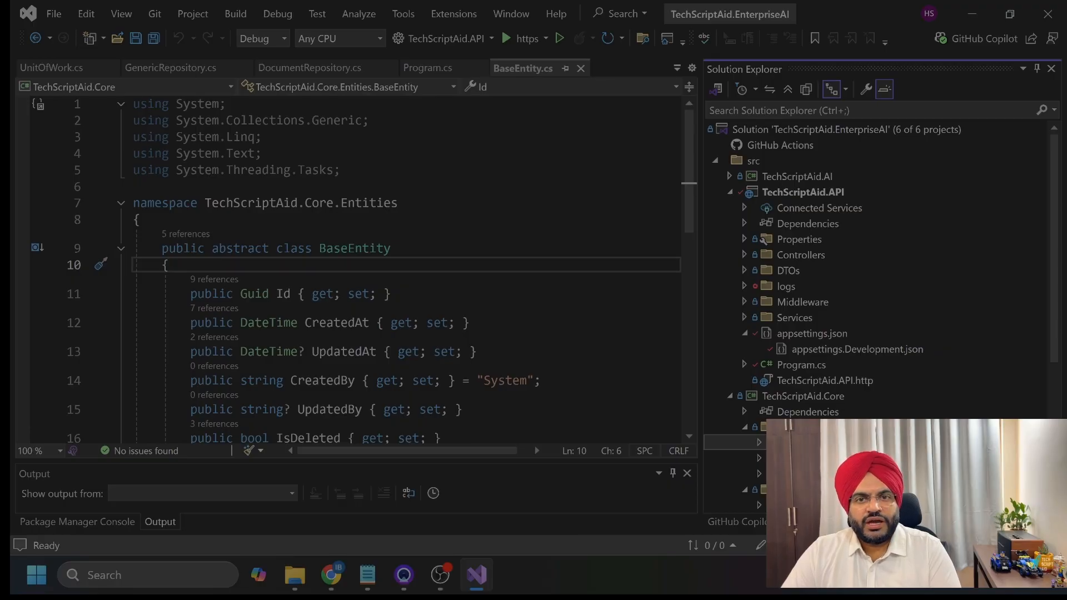
Highlight BaseEntity, the Status property's DocumentStatus type and its Draft default in Document.cs
{"action": "scroll", "scroll_direction": "down", "scroll_amount": 3}
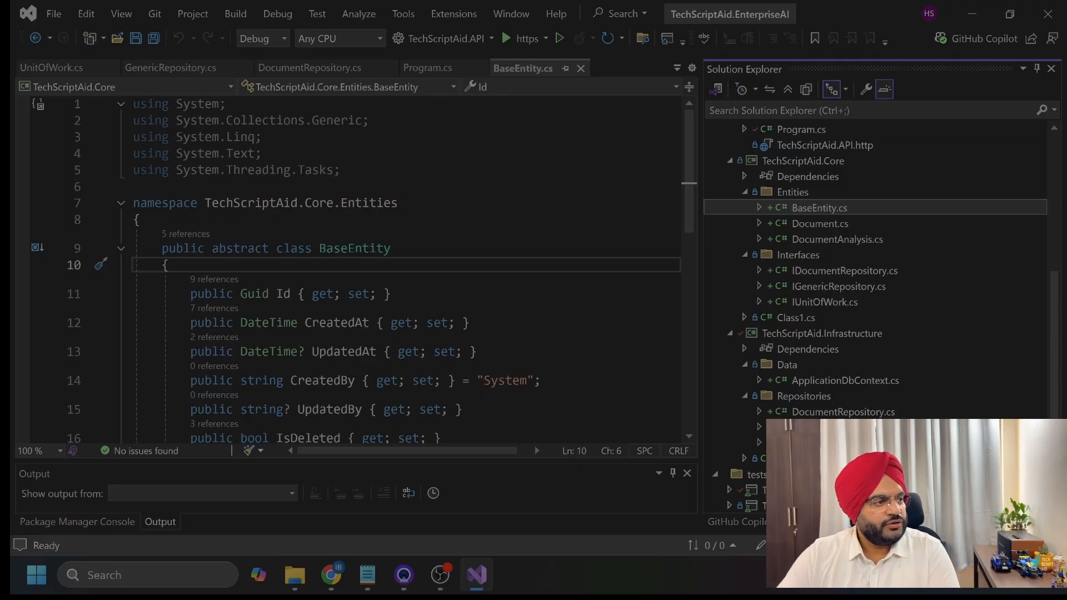
{"action": "double_click", "coordinate": [355, 248]}
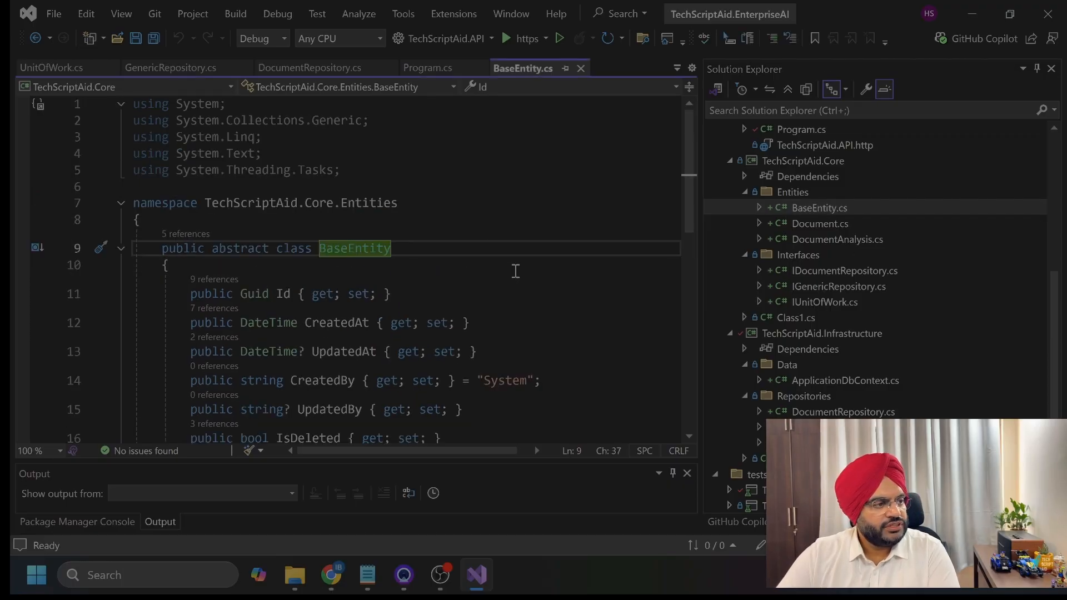
{"action": "mouse_move", "coordinate": [366, 203]}
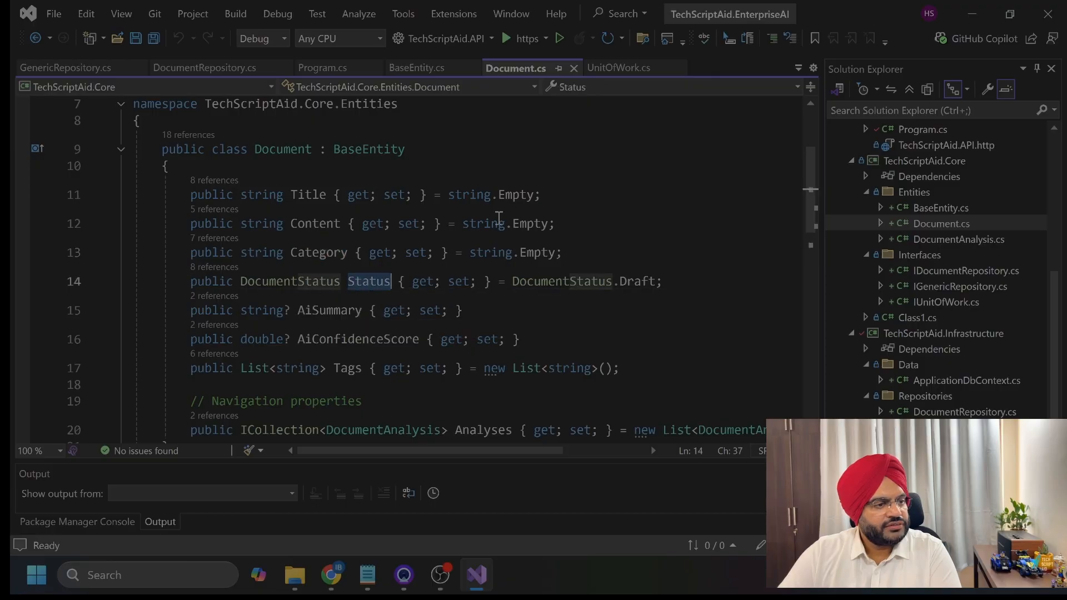
{"action": "mouse_move", "coordinate": [264, 195]}
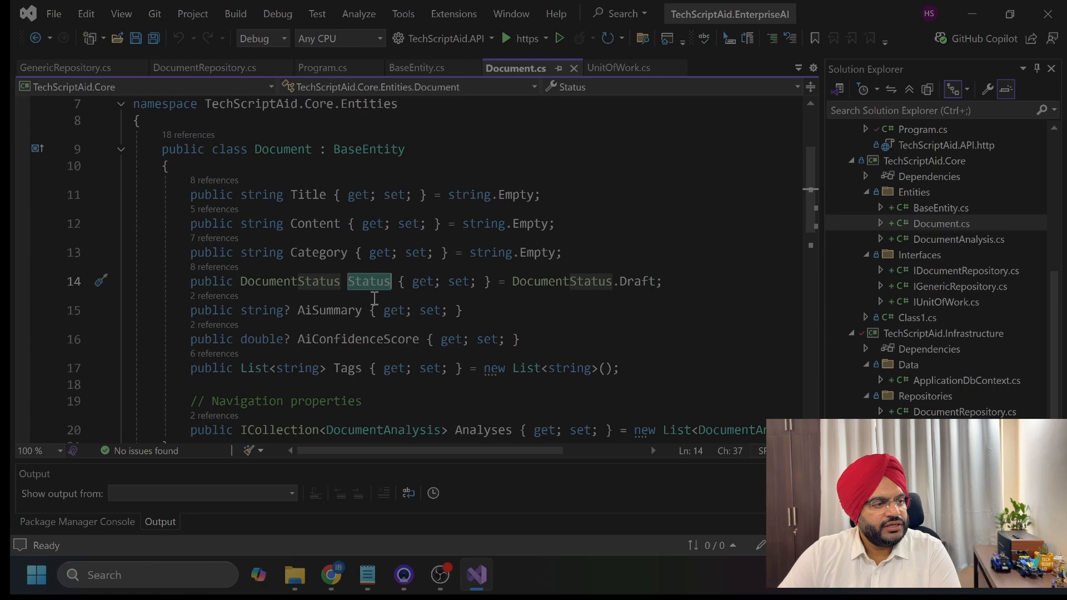
{"action": "double_click", "coordinate": [289, 281]}
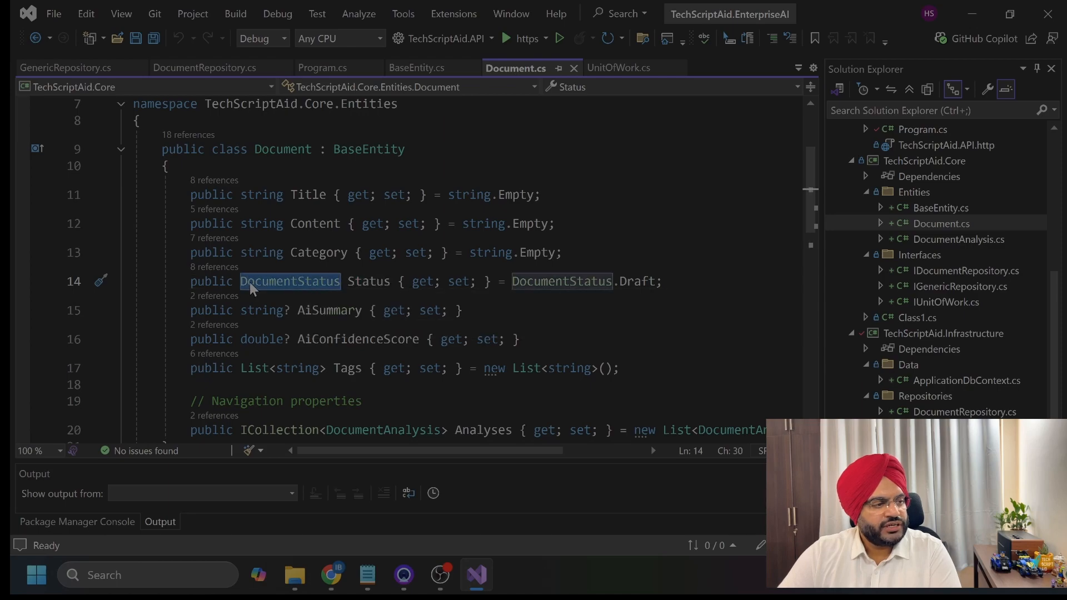
{"action": "mouse_move", "coordinate": [551, 281]}
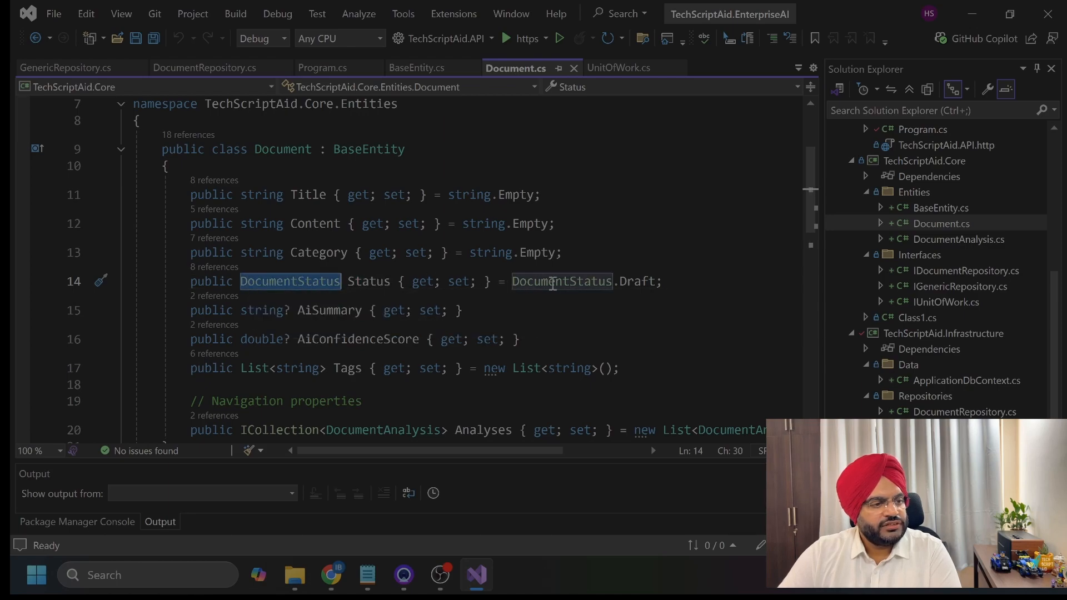
{"action": "double_click", "coordinate": [637, 281]}
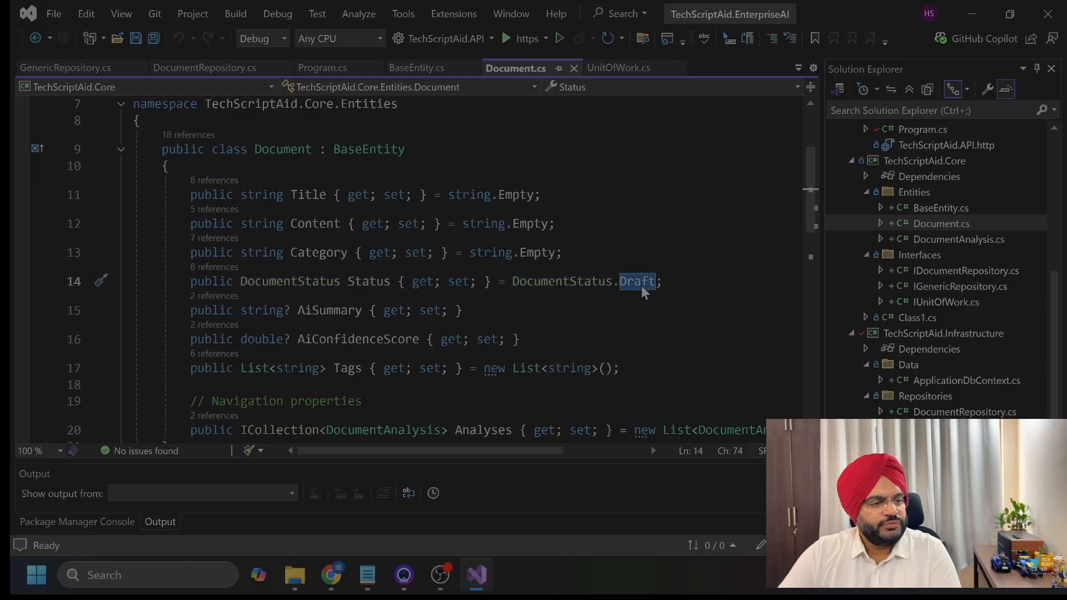
{"action": "mouse_move", "coordinate": [562, 281]}
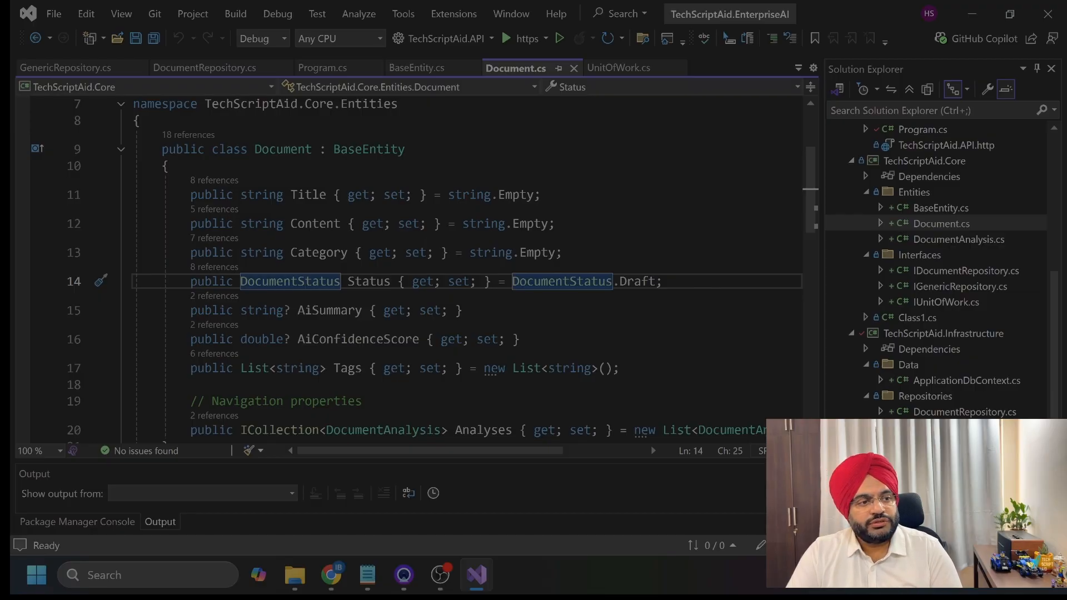
{"action": "mouse_move", "coordinate": [476, 184]}
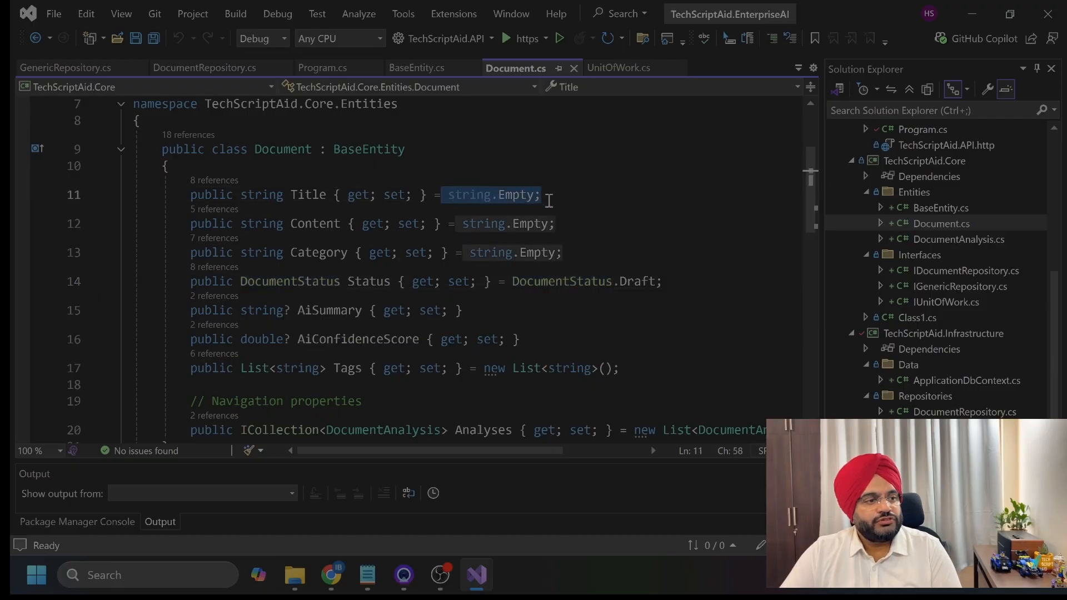
{"action": "mouse_move", "coordinate": [606, 236]}
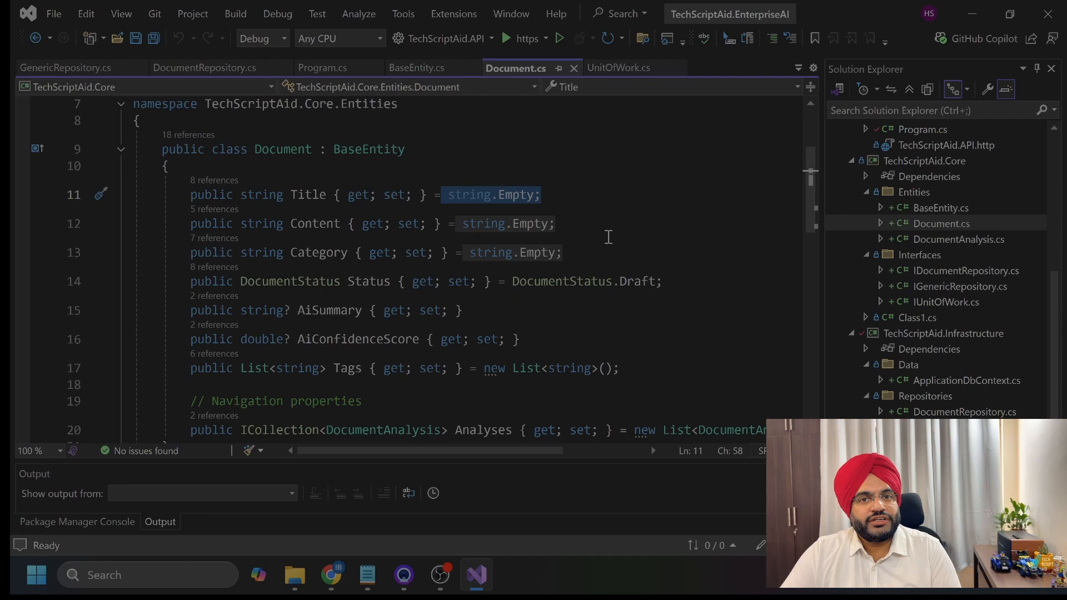
{"action": "left_click", "coordinate": [552, 224]}
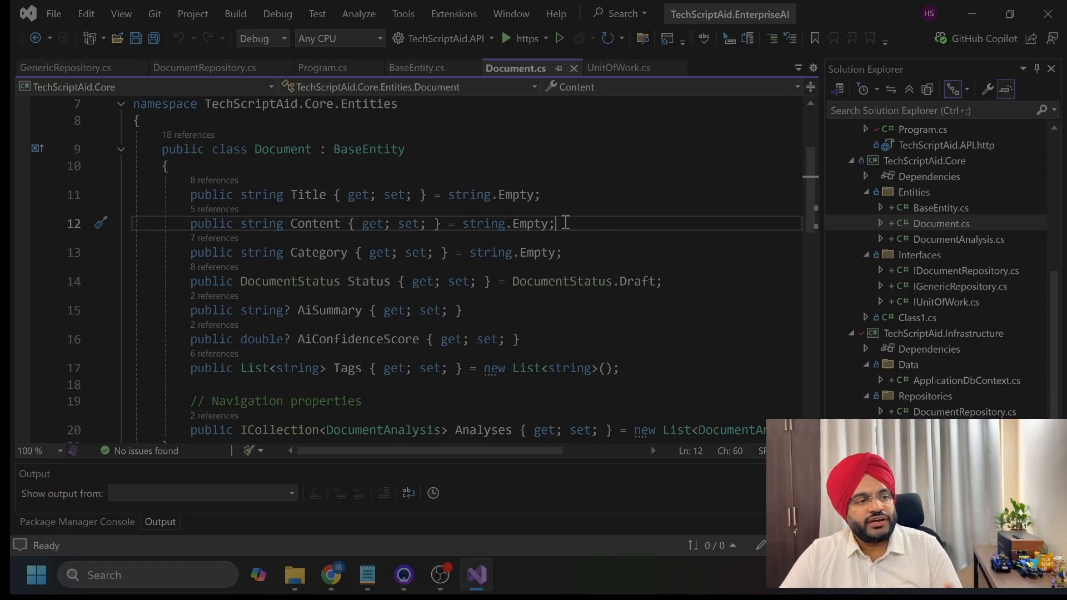
{"action": "mouse_move", "coordinate": [545, 160]}
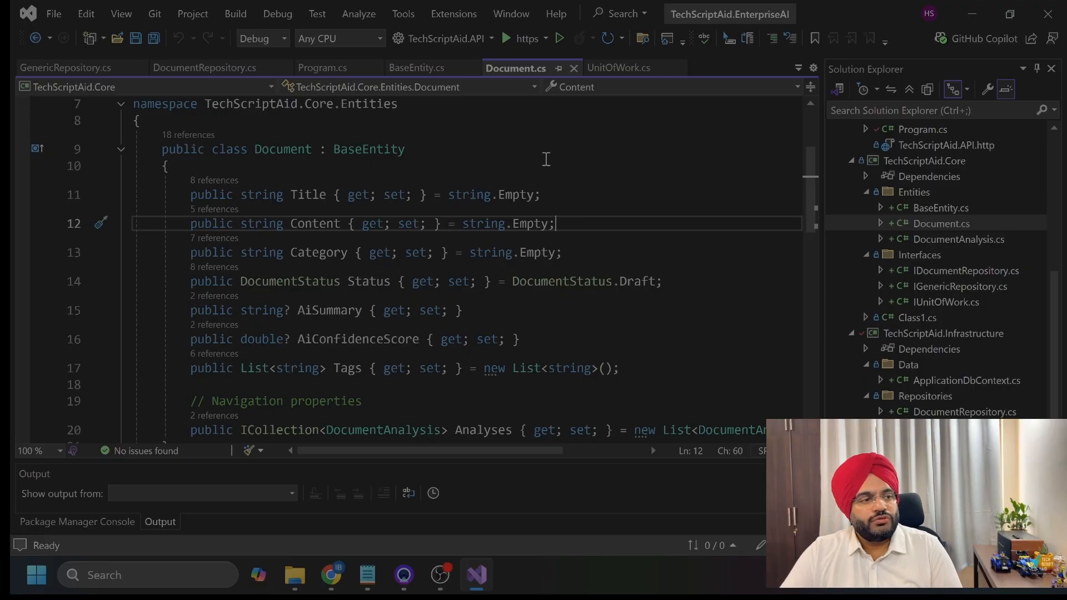
{"action": "mouse_move", "coordinate": [538, 194]}
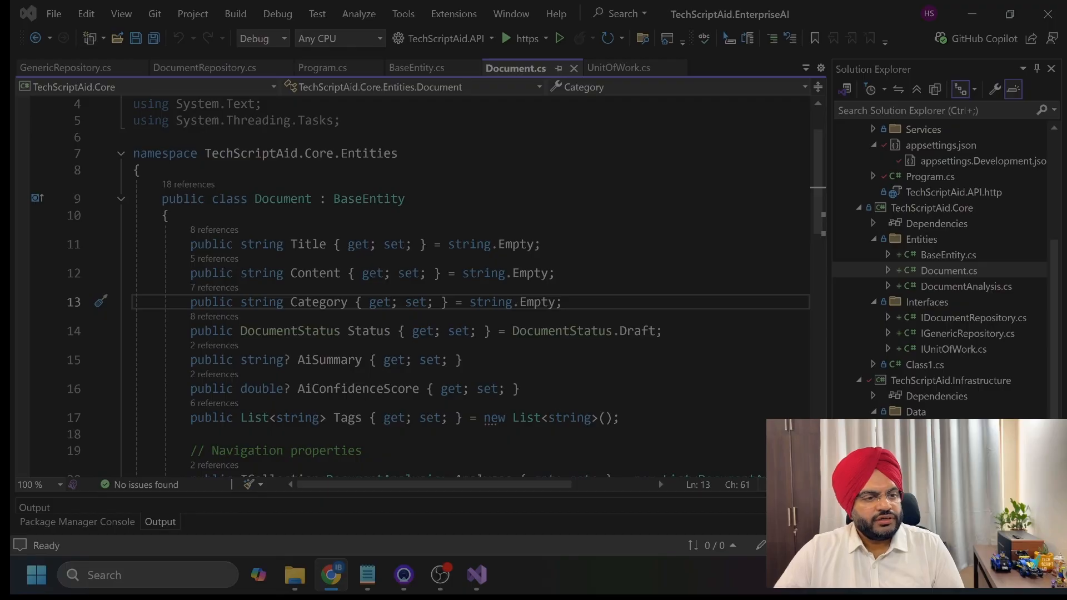
{"action": "mouse_move", "coordinate": [928, 303]}
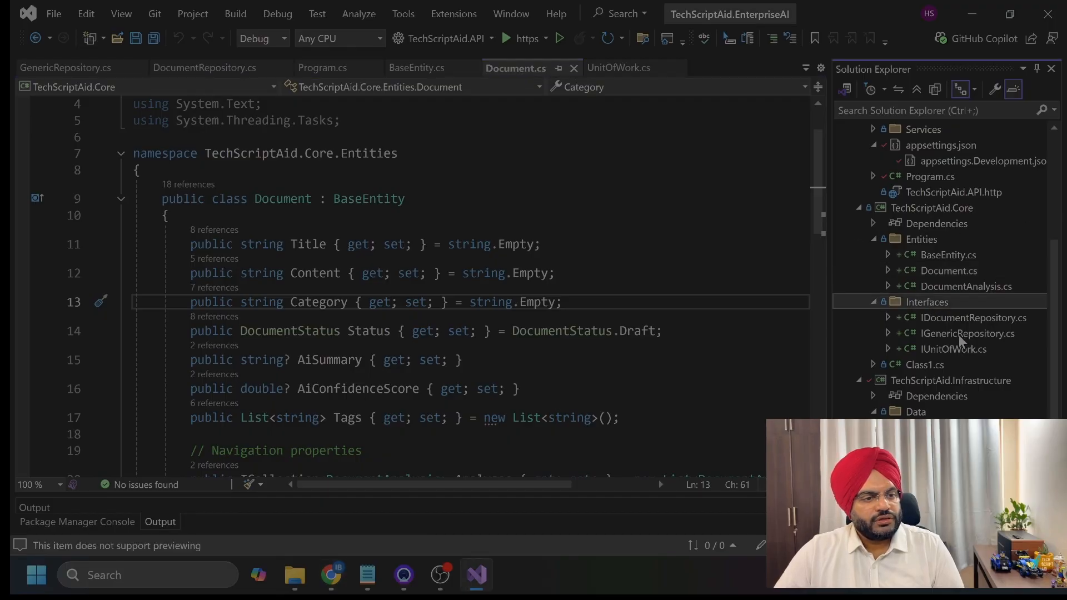
Open IGenericRepository.cs from the Core project's Interfaces folder
{"action": "left_click", "coordinate": [967, 333]}
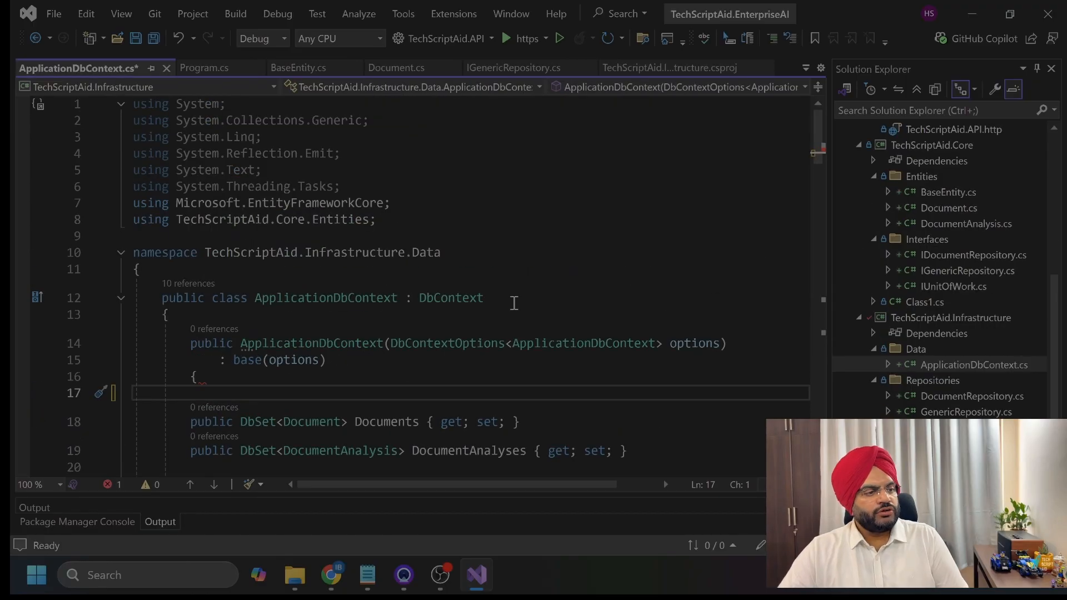
{"action": "mouse_move", "coordinate": [627, 306]}
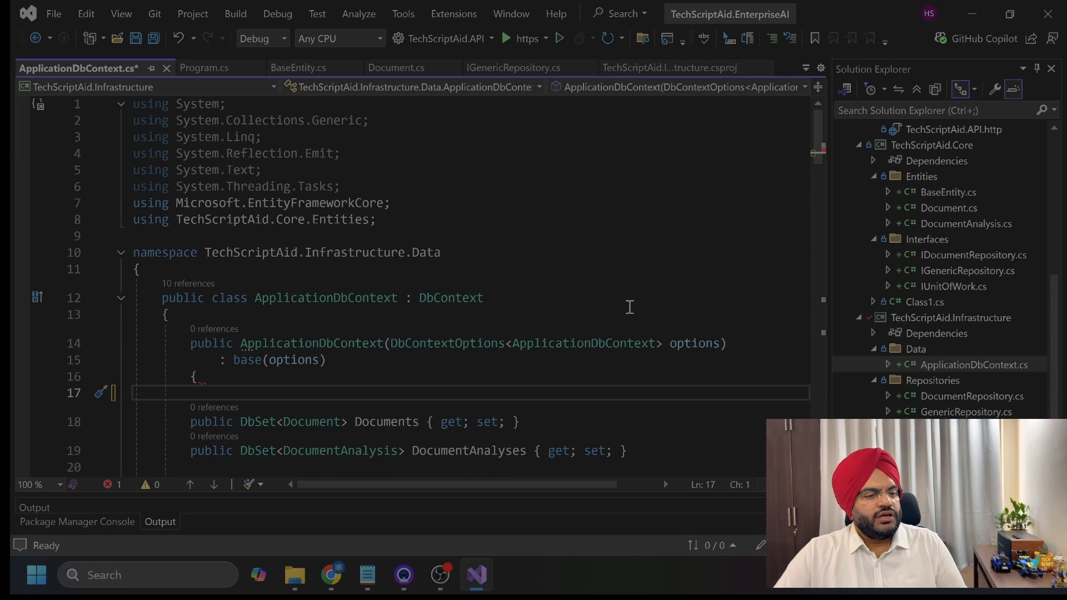
Scroll down through ApplicationDbContext.cs toward OnModelCreating
{"action": "left_click", "coordinate": [169, 313]}
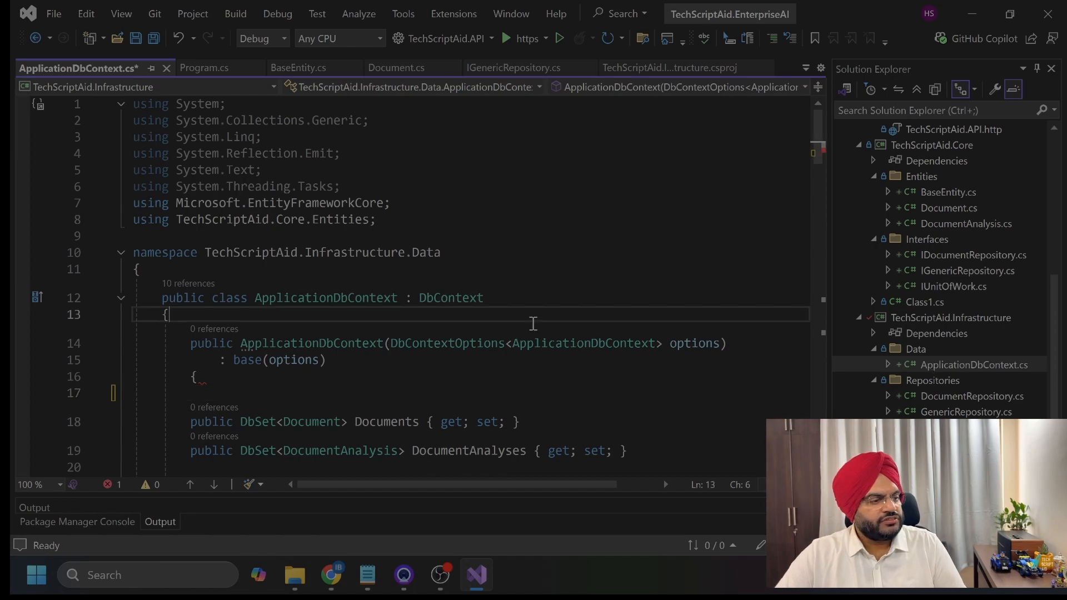
{"action": "scroll", "scroll_direction": "down", "scroll_amount": 3}
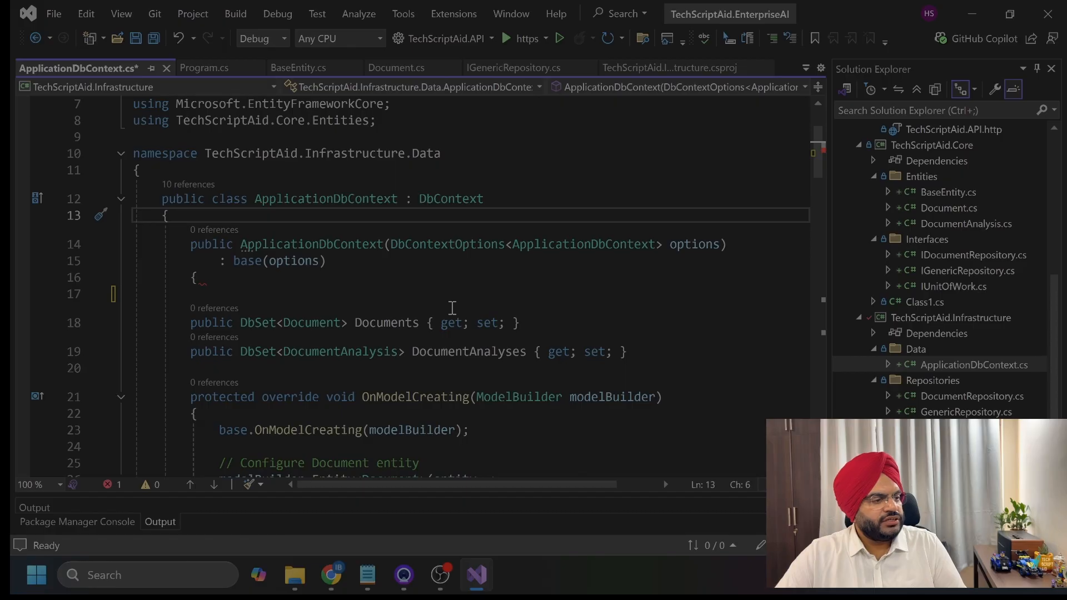
{"action": "scroll", "scroll_direction": "down", "scroll_amount": 3}
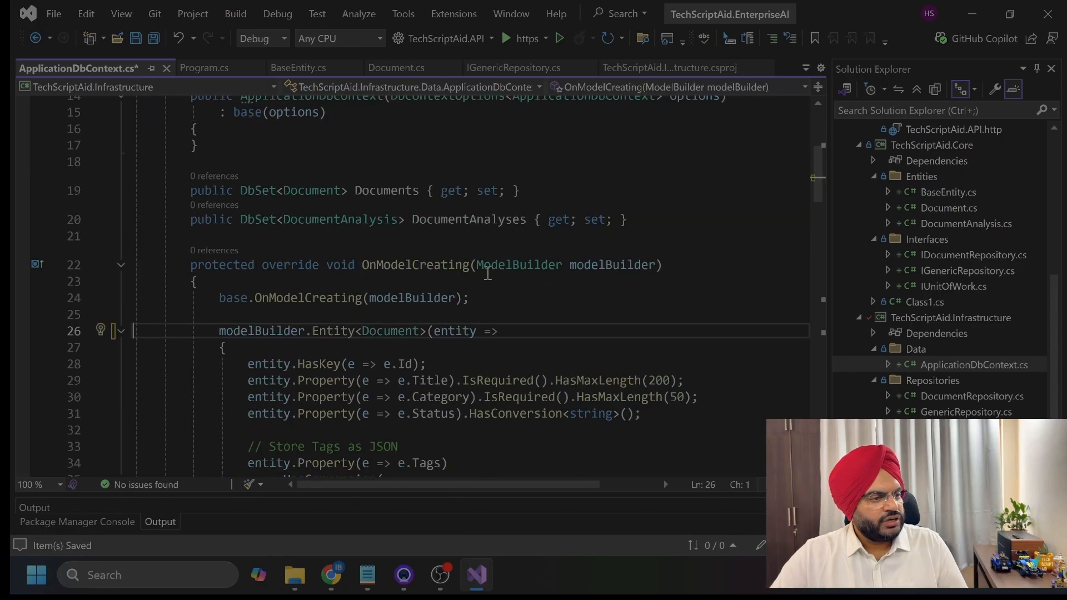
{"action": "scroll", "scroll_direction": "down", "scroll_amount": 3}
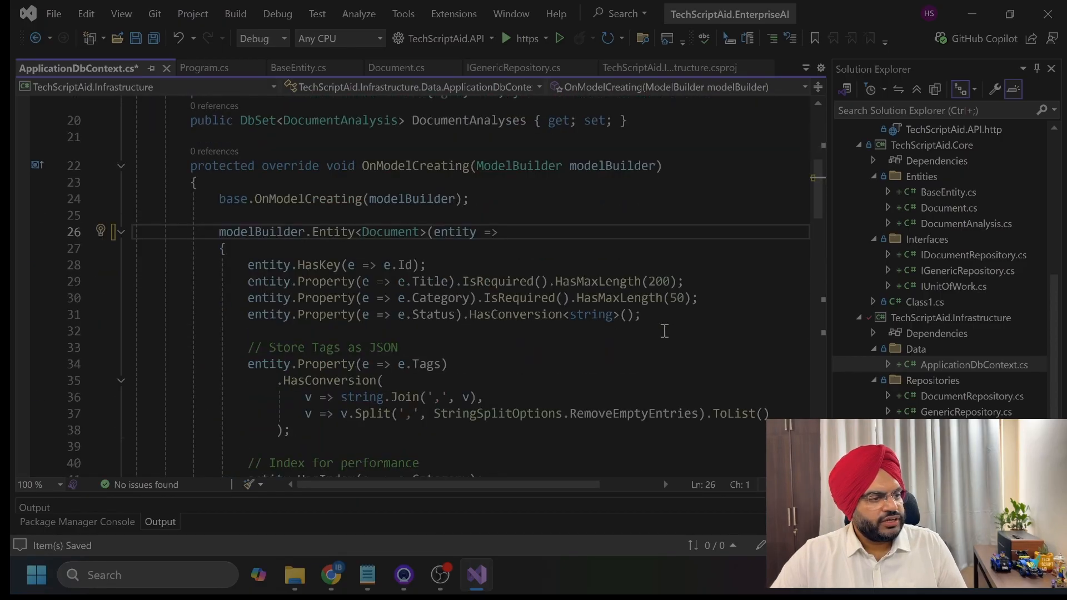
{"action": "scroll", "scroll_direction": "down", "scroll_amount": 3}
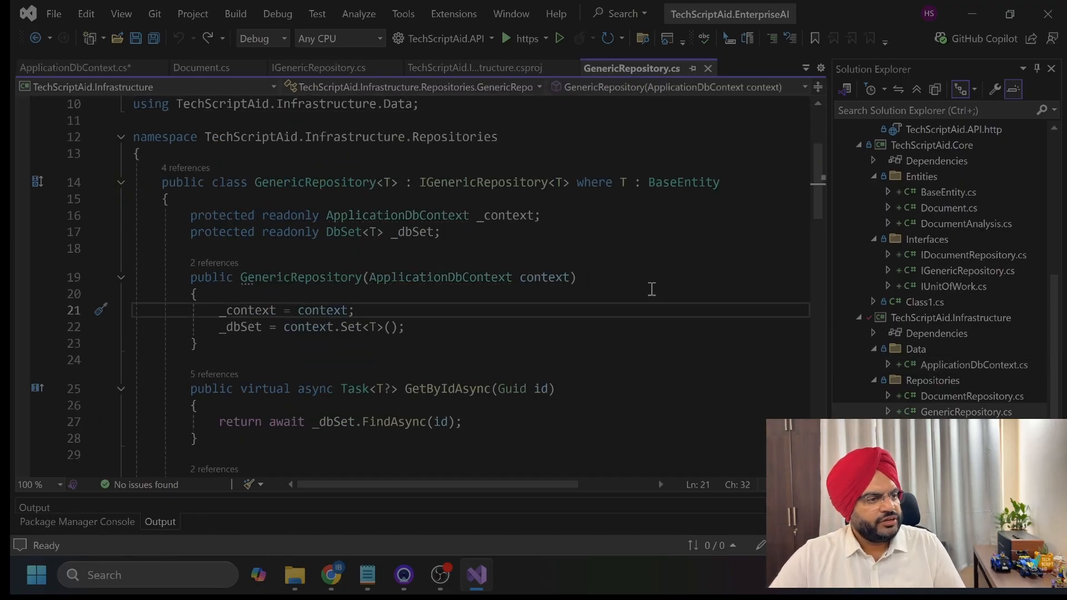
Scroll through GenericRepository's methods, then switch editor tabs
{"action": "scroll", "scroll_direction": "down", "scroll_amount": 3}
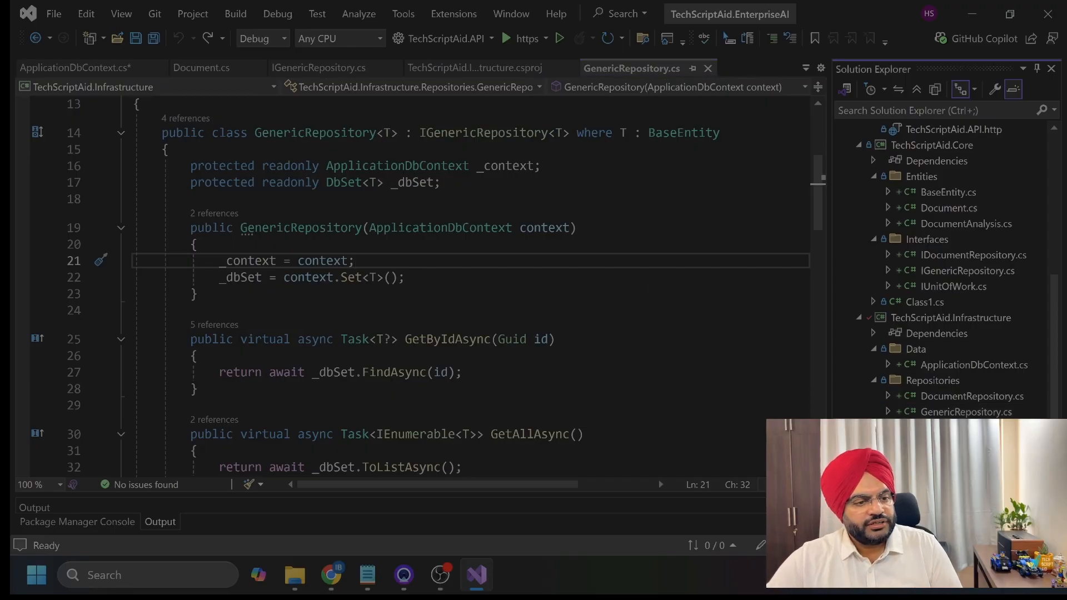
{"action": "left_click", "coordinate": [651, 67]}
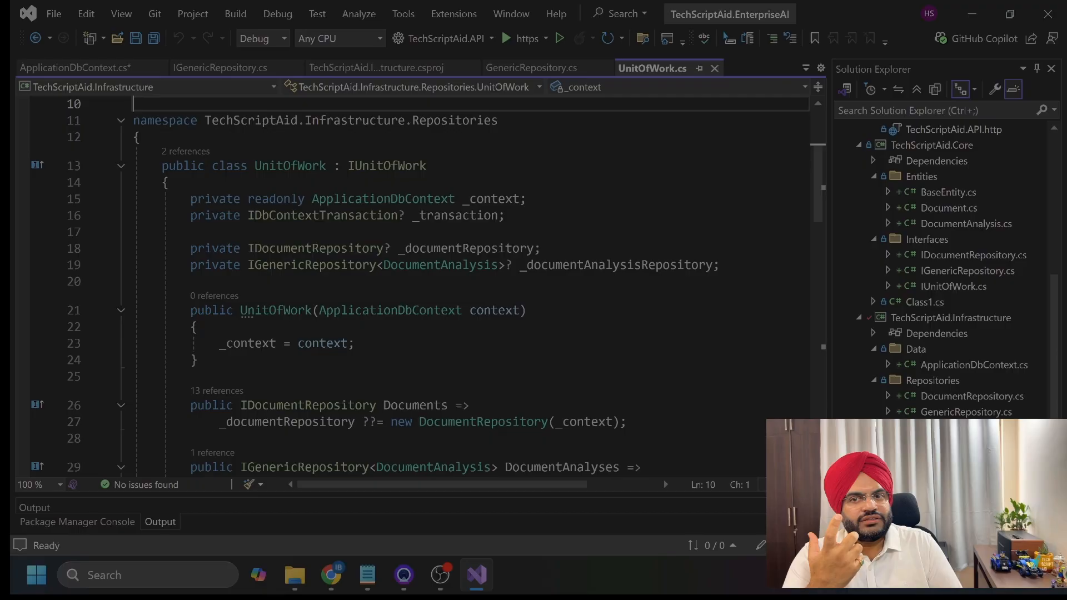
Bring the UnitOfWork class into the editor via its document tab
{"action": "left_click", "coordinate": [613, 68]}
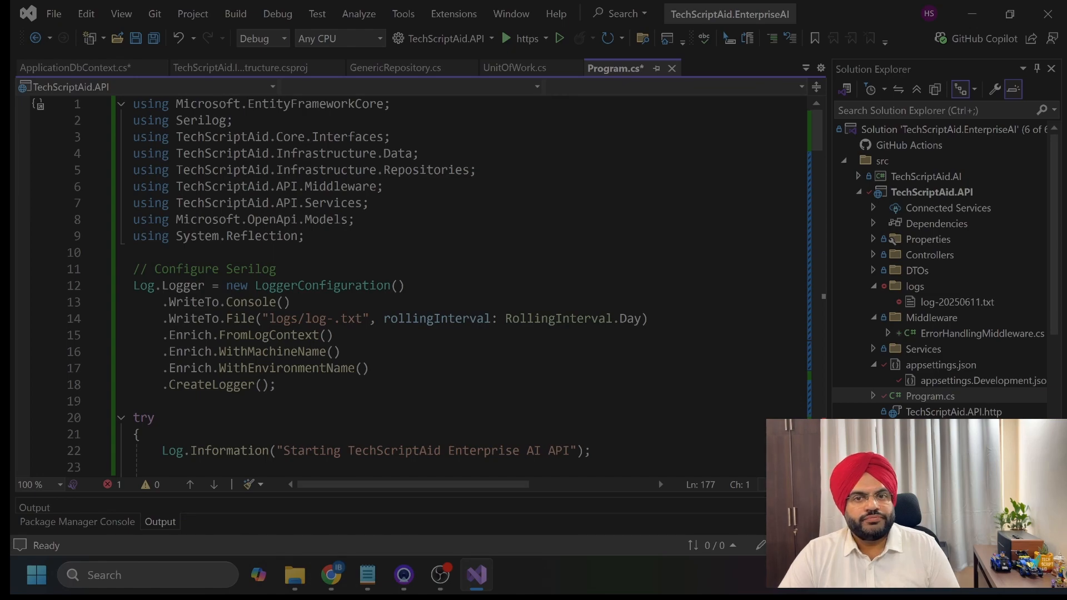
Highlight EnableRetryOnFailure in Program.cs's database setup, then open DocumentsController
{"action": "scroll", "scroll_direction": "down", "scroll_amount": 3}
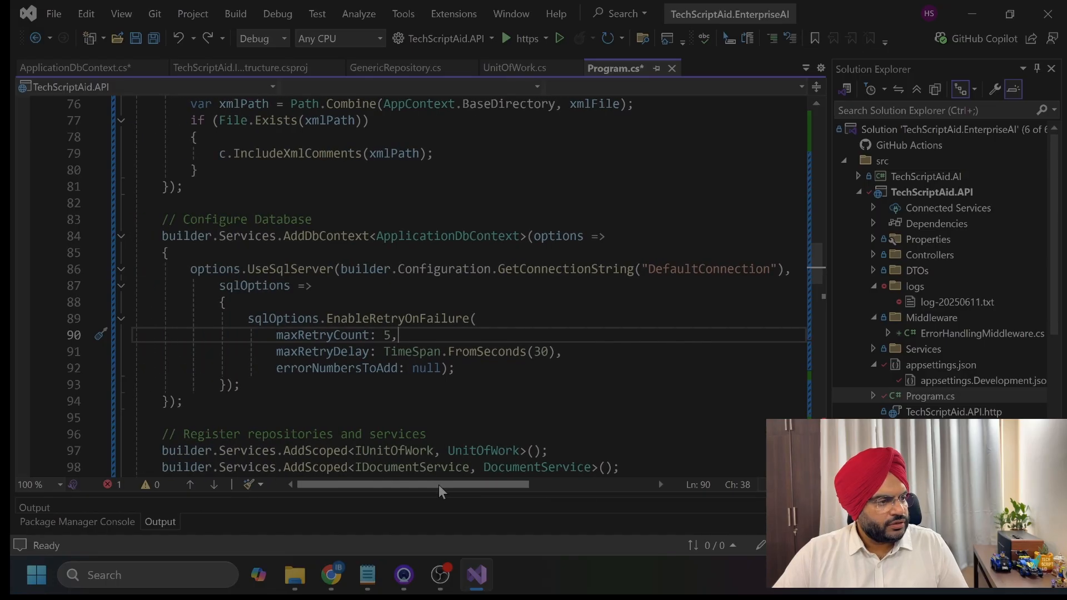
{"action": "double_click", "coordinate": [396, 318]}
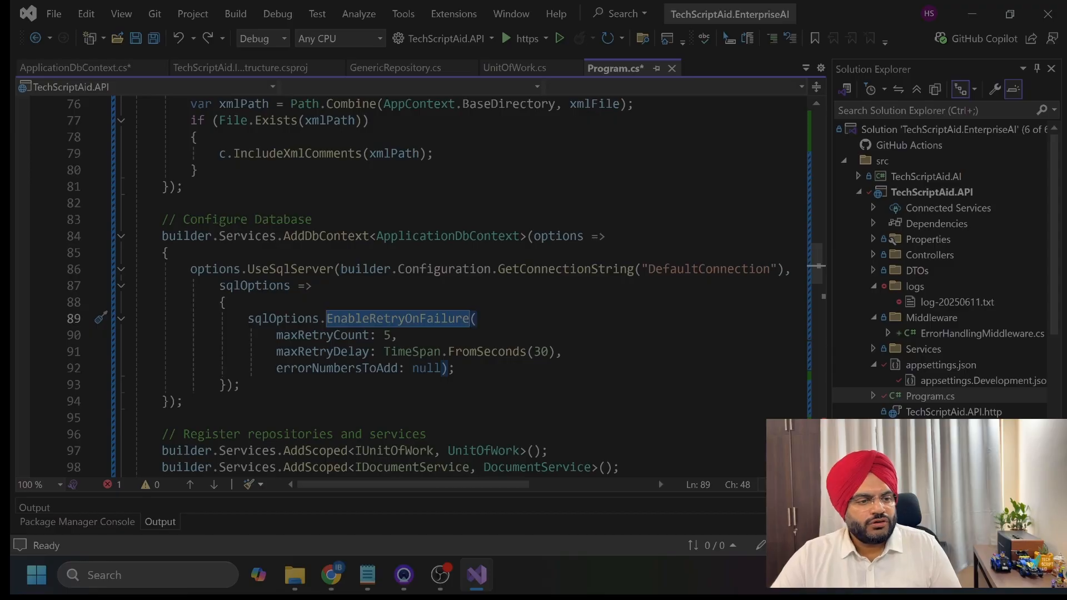
{"action": "left_click", "coordinate": [875, 255]}
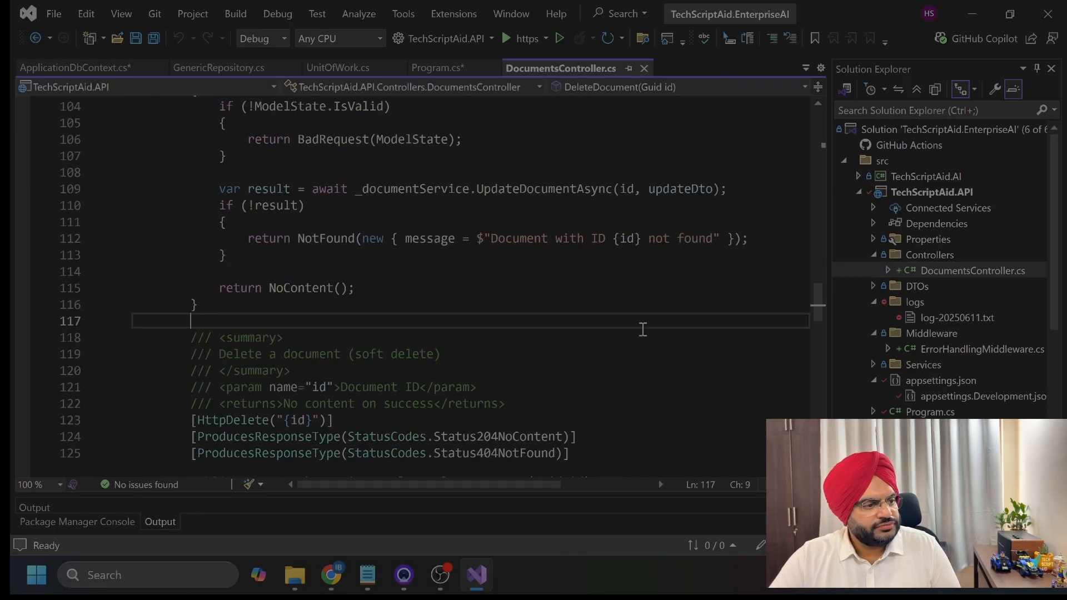
Scroll DocumentsController to its constructor and the filtered GetDocuments endpoint
{"action": "scroll", "scroll_direction": "up", "scroll_amount": 3}
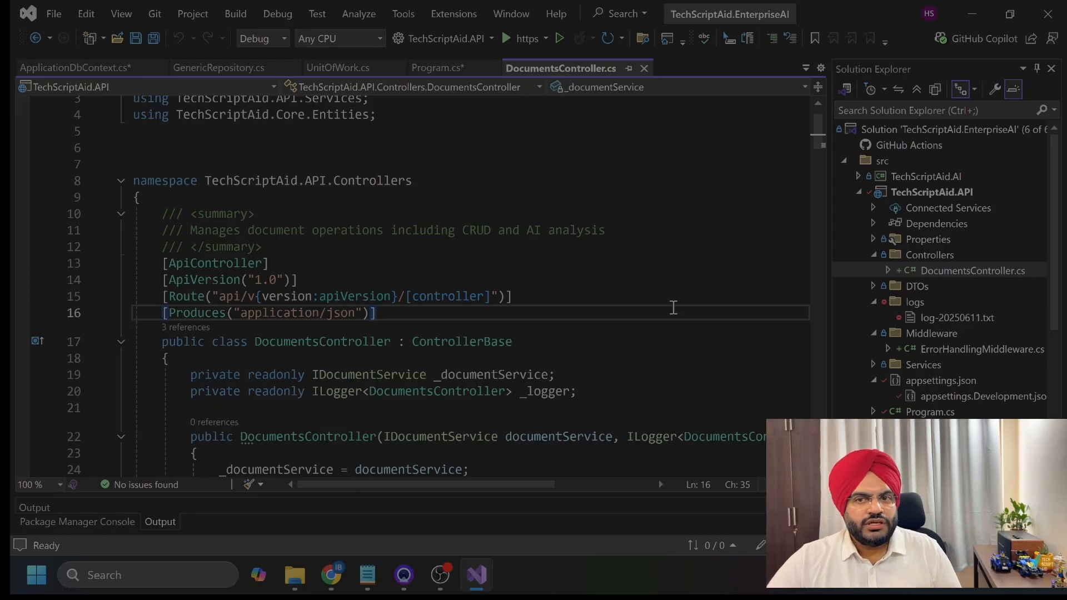
{"action": "scroll", "scroll_direction": "down", "scroll_amount": 3}
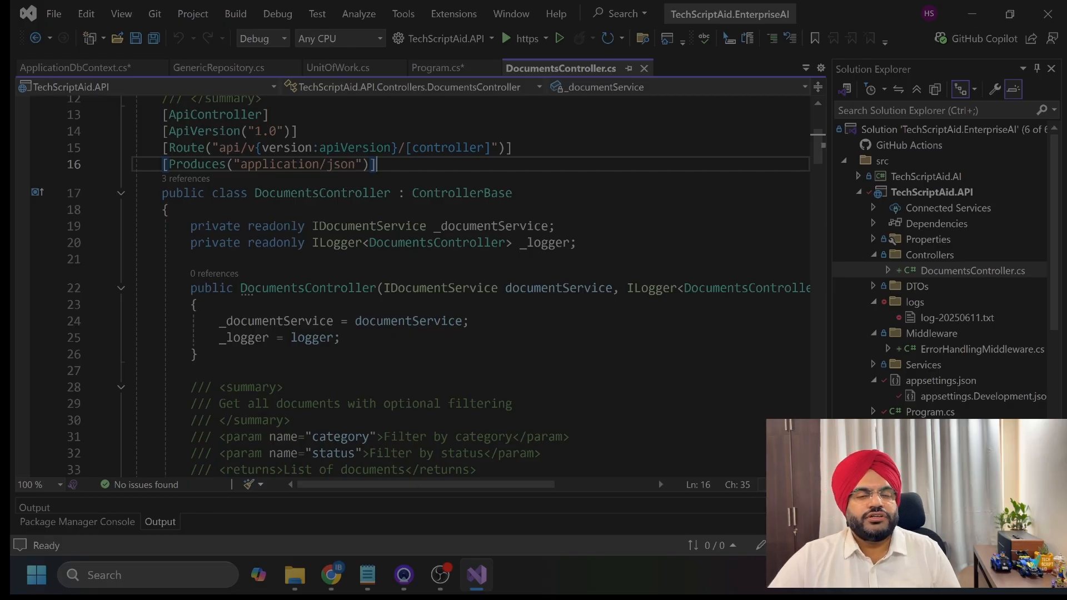
{"action": "mouse_move", "coordinate": [522, 372]}
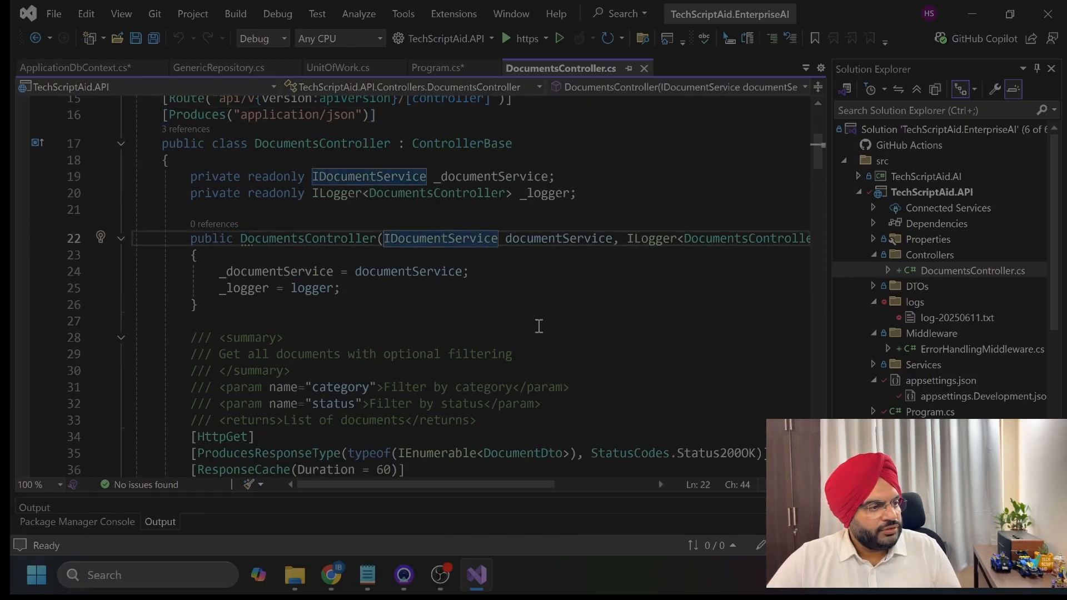
{"action": "scroll", "scroll_direction": "down", "scroll_amount": 3}
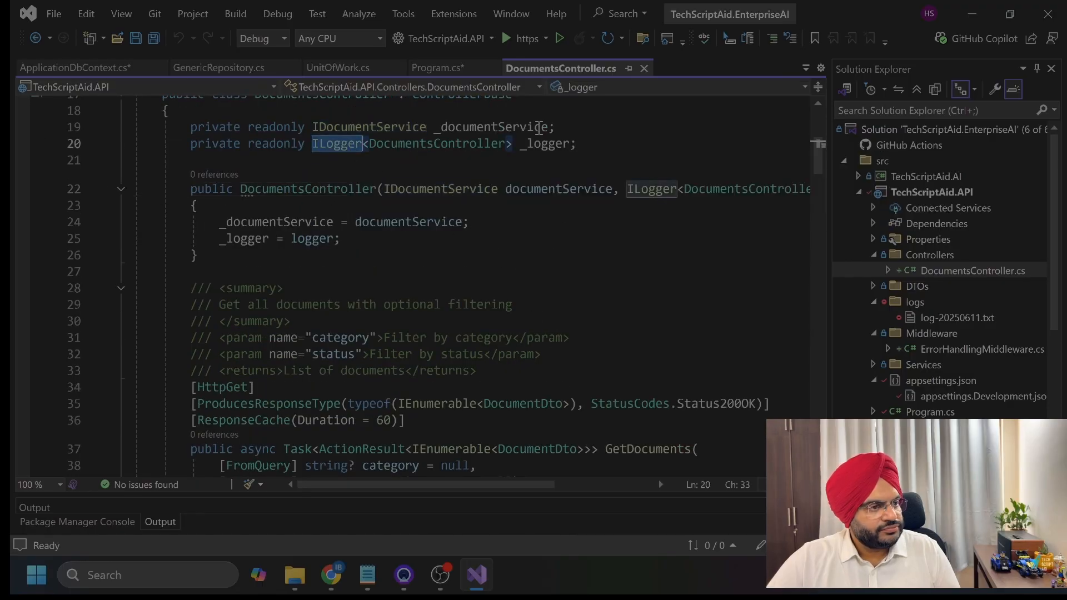
{"action": "scroll", "scroll_direction": "down", "scroll_amount": 3}
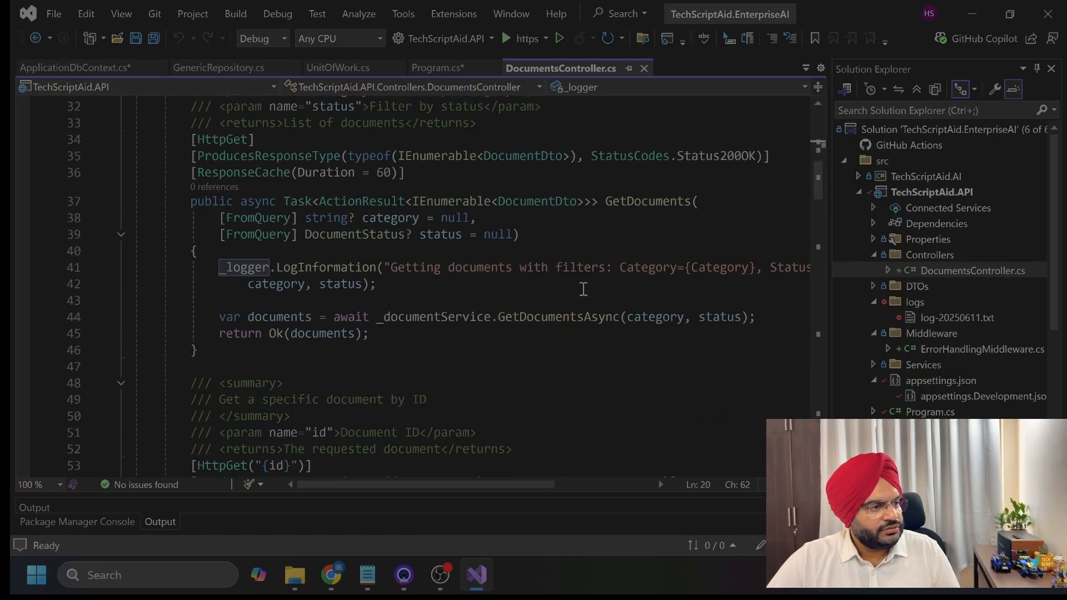
{"action": "mouse_move", "coordinate": [540, 484]}
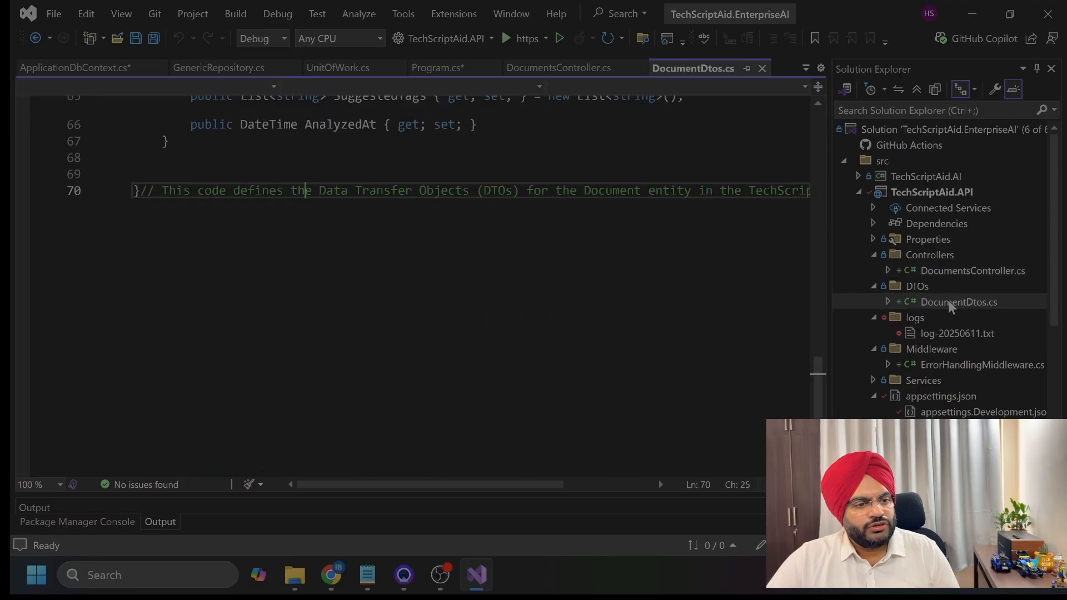
Scroll back up to the DocumentDto class in DocumentDtos.cs
{"action": "scroll", "scroll_direction": "up", "scroll_amount": 3}
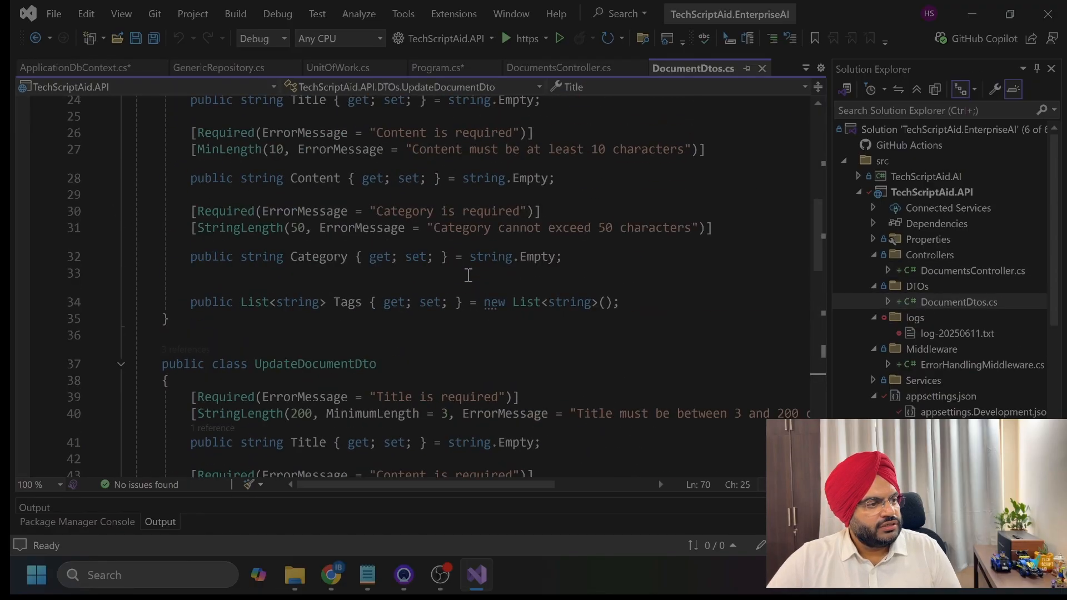
{"action": "scroll", "scroll_direction": "up", "scroll_amount": 3}
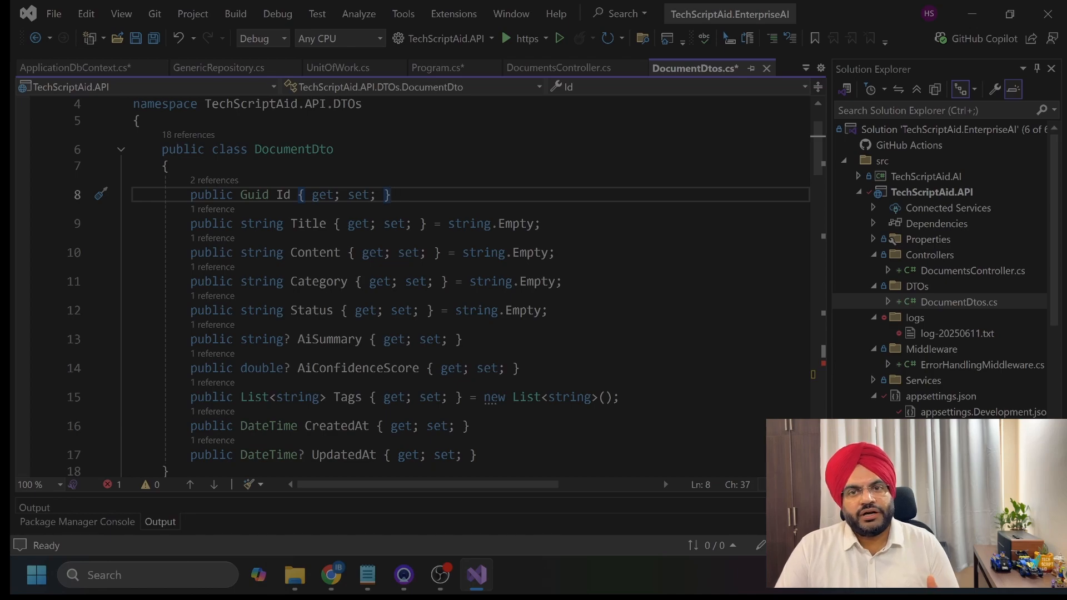
{"action": "mouse_move", "coordinate": [888, 321]}
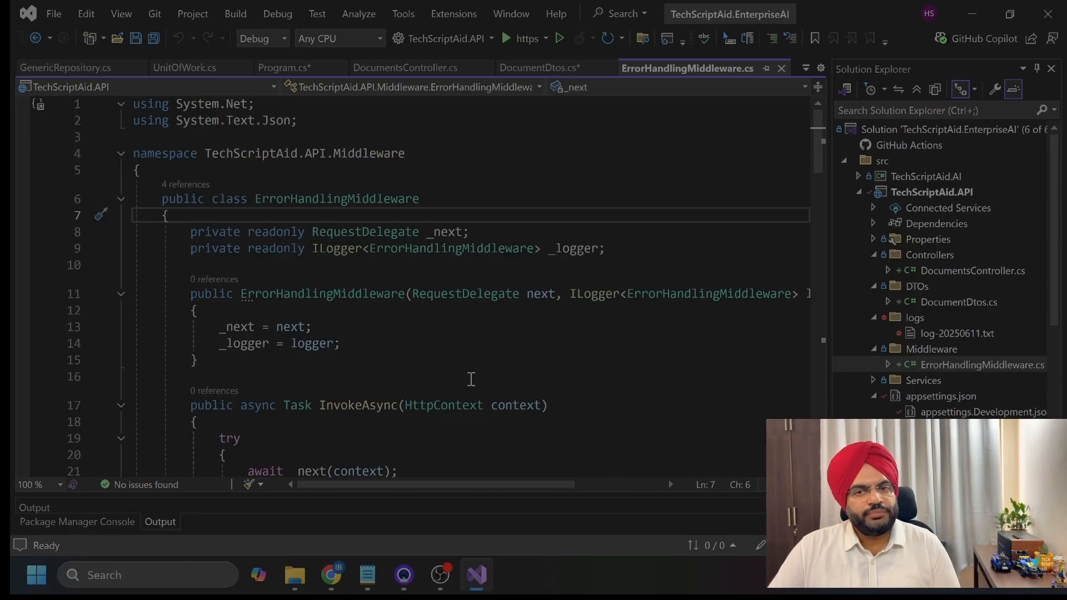
Scroll down through ErrorHandlingMiddleware.cs
{"action": "scroll", "scroll_direction": "down", "scroll_amount": 3}
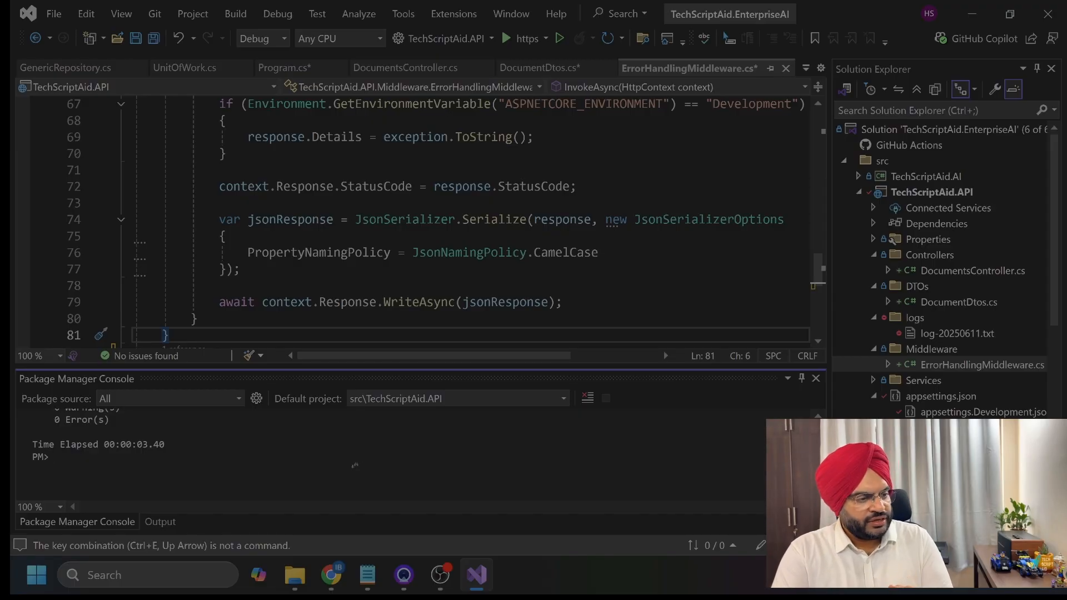
{"action": "left_click", "coordinate": [331, 576]}
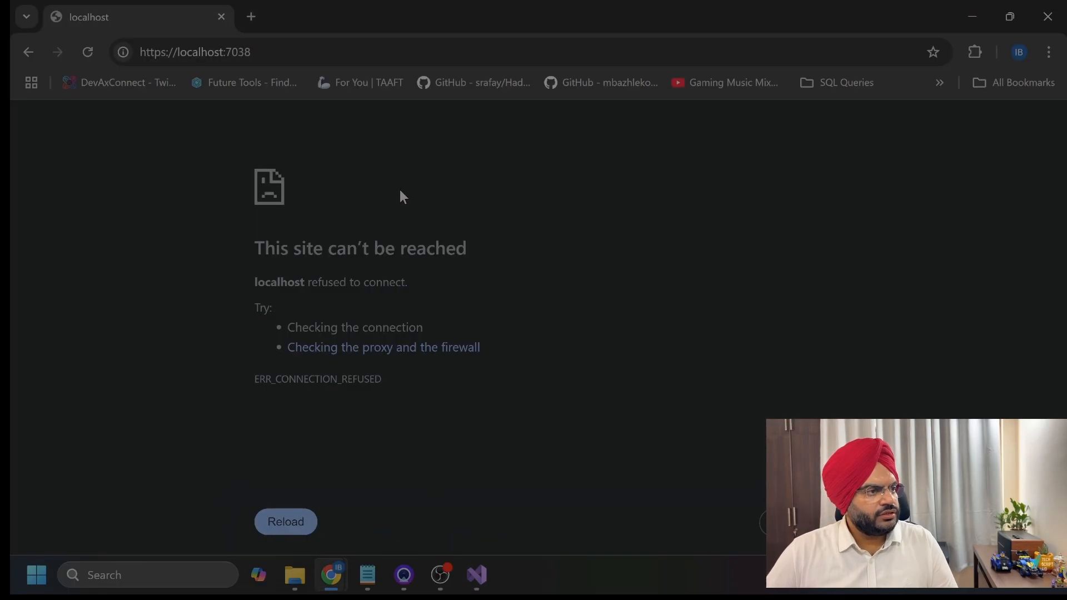
{"action": "type", "text": "http://localhost:5272/index.html"}
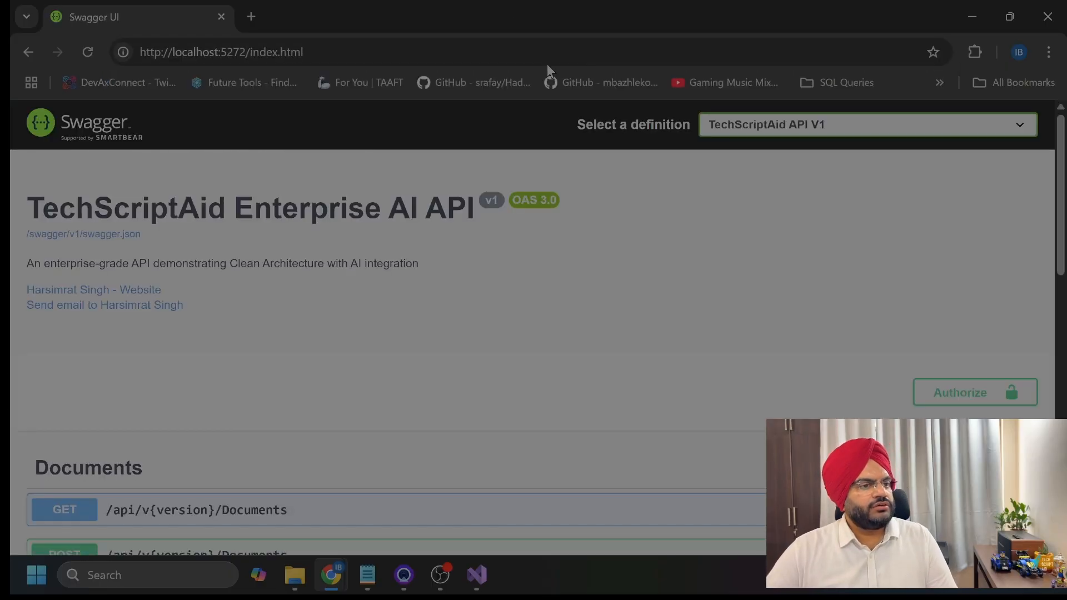
{"action": "mouse_move", "coordinate": [596, 281]}
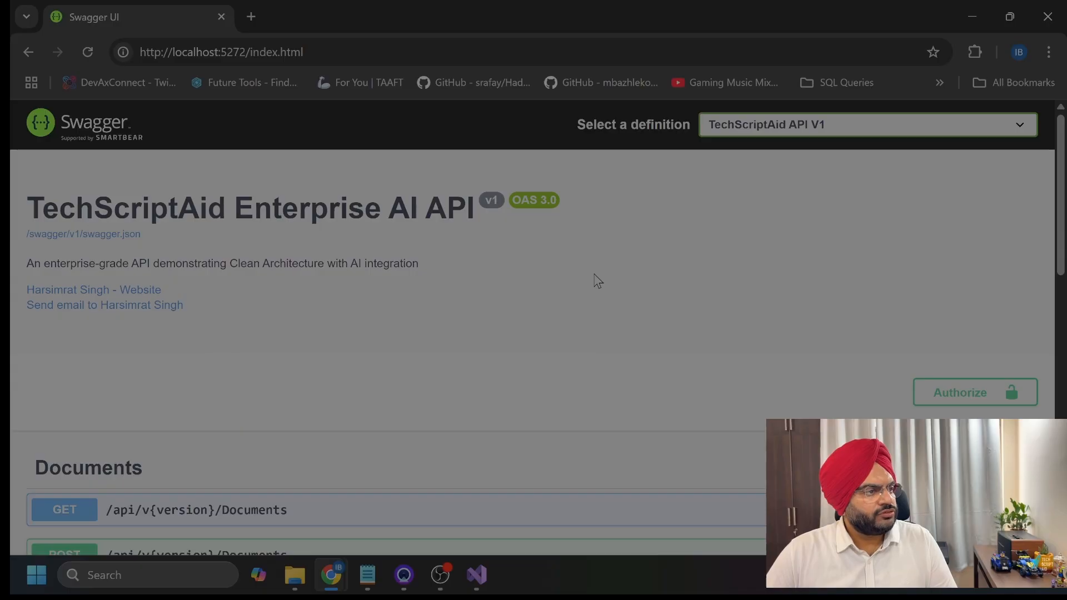
{"action": "scroll", "scroll_direction": "down", "scroll_amount": 3}
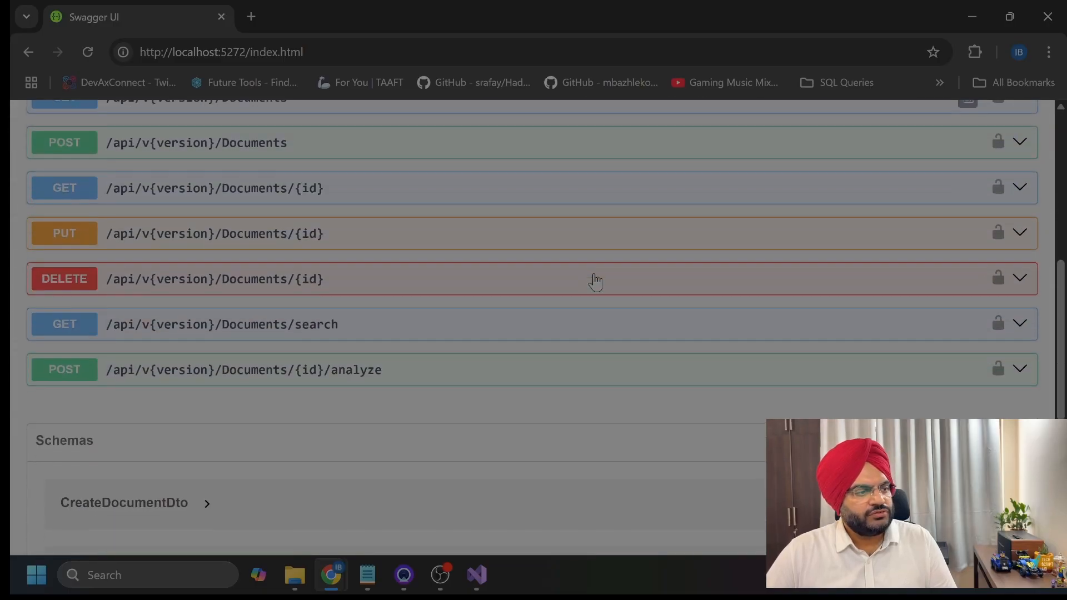
{"action": "scroll", "scroll_direction": "down", "scroll_amount": 3}
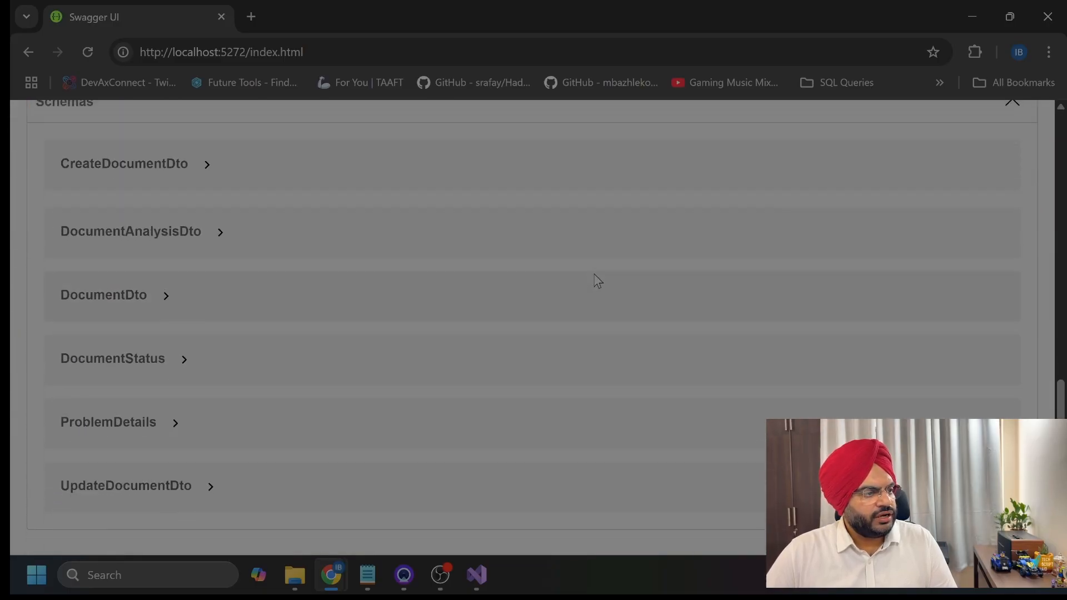
{"action": "left_click", "coordinate": [124, 163]}
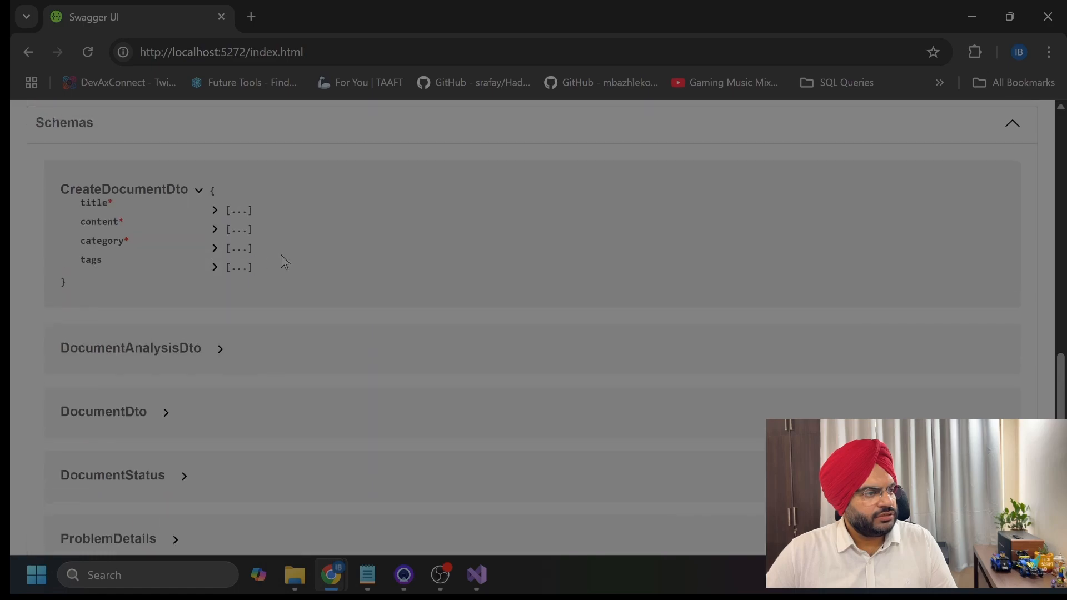
{"action": "scroll", "scroll_direction": "up", "scroll_amount": 3}
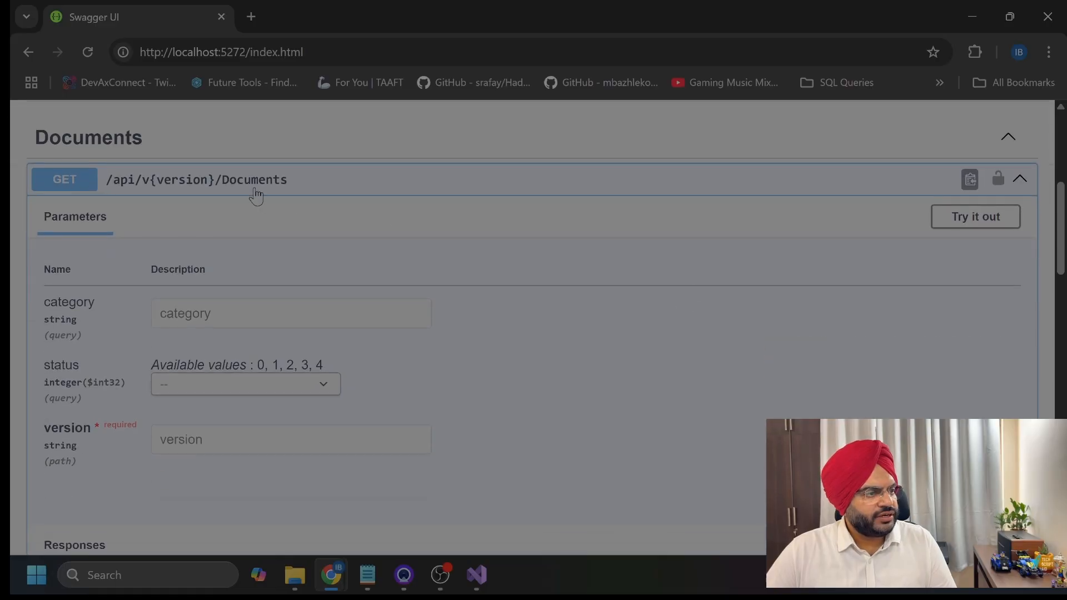
Make GET Documents editable, pick a status, and run it, hitting the missing-version error
{"action": "left_click", "coordinate": [975, 216]}
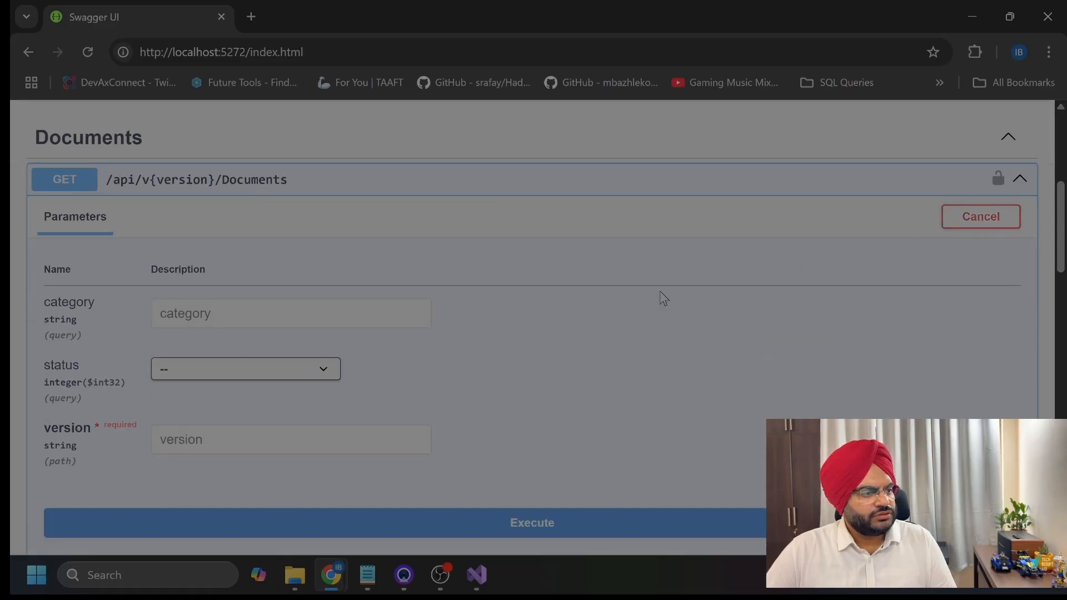
{"action": "left_click", "coordinate": [245, 369]}
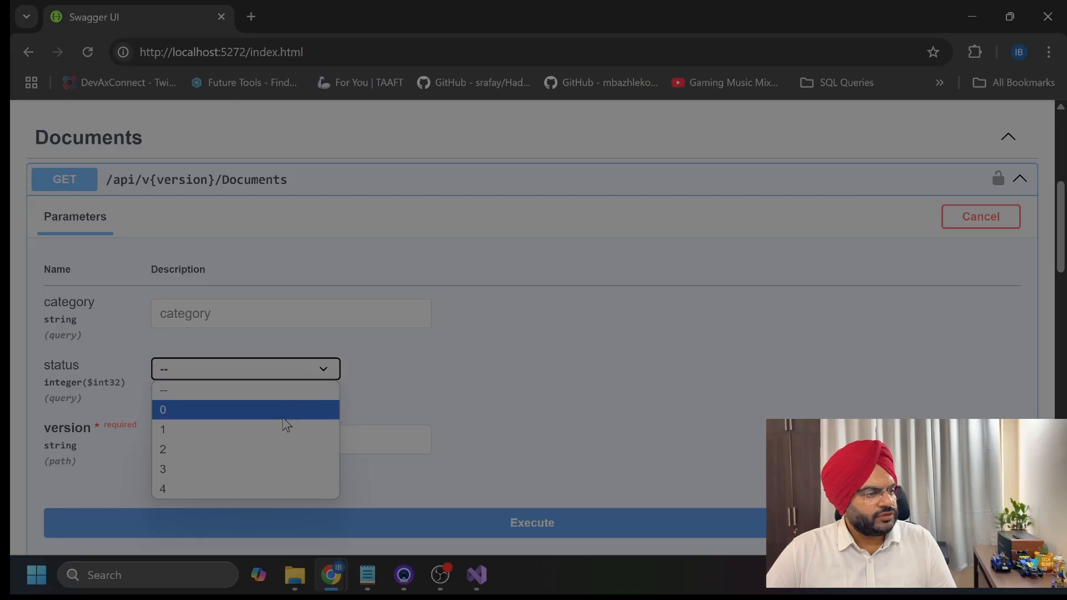
{"action": "mouse_move", "coordinate": [272, 449]}
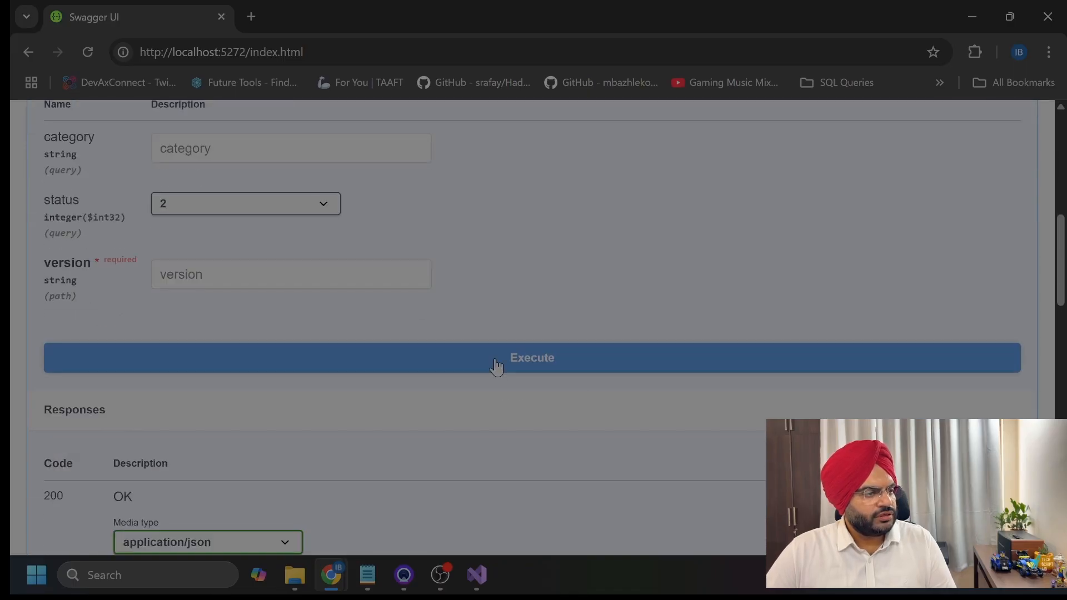
{"action": "left_click", "coordinate": [532, 358]}
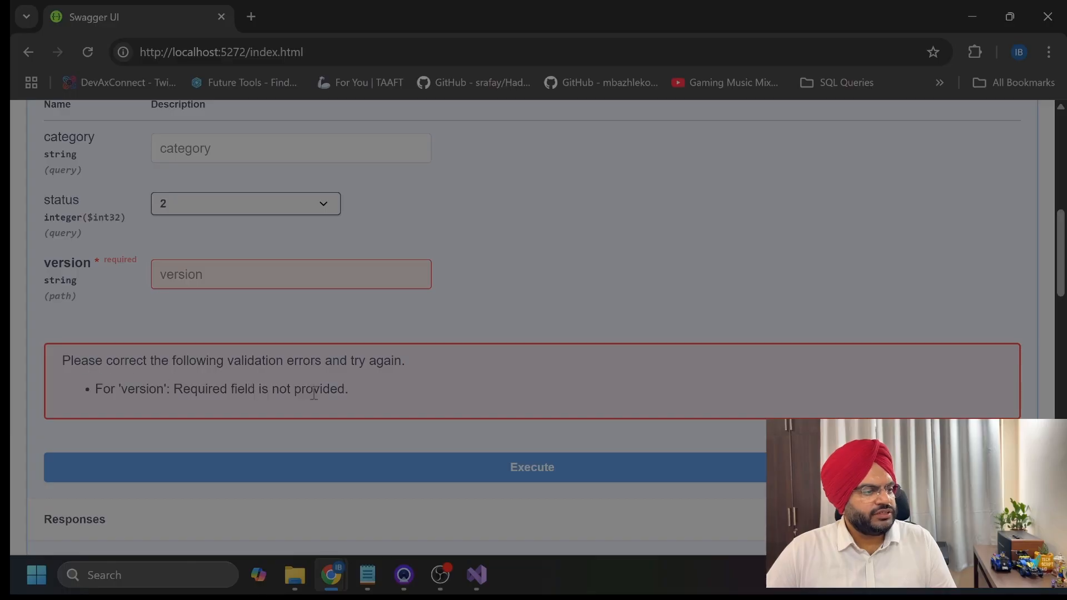
Rerun GET Documents with version 1, category Tutorial and status 0
{"action": "left_click", "coordinate": [291, 274]}
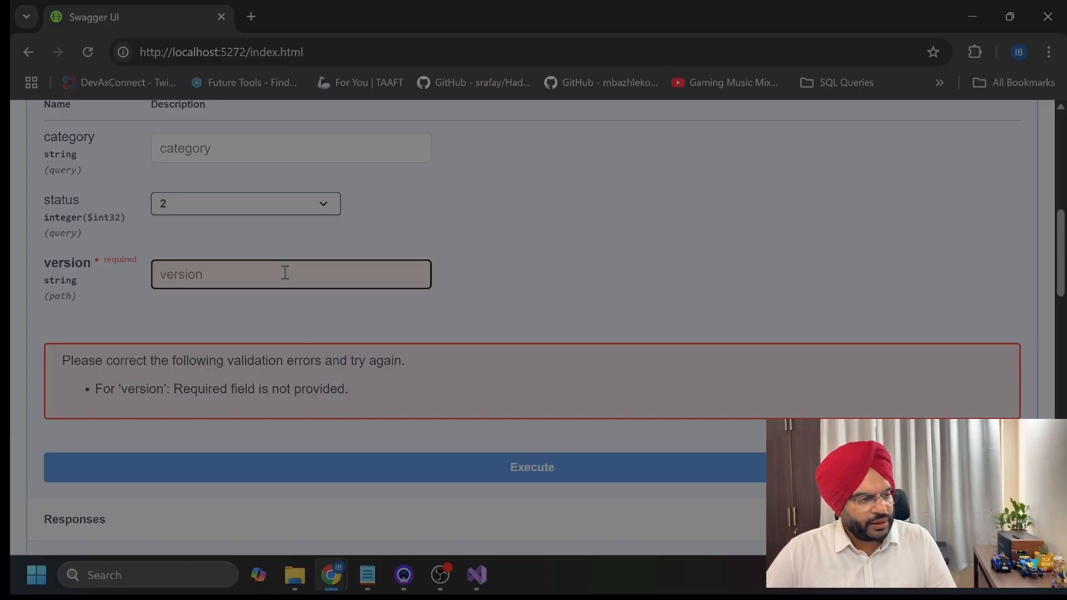
{"action": "type", "text": "1"}
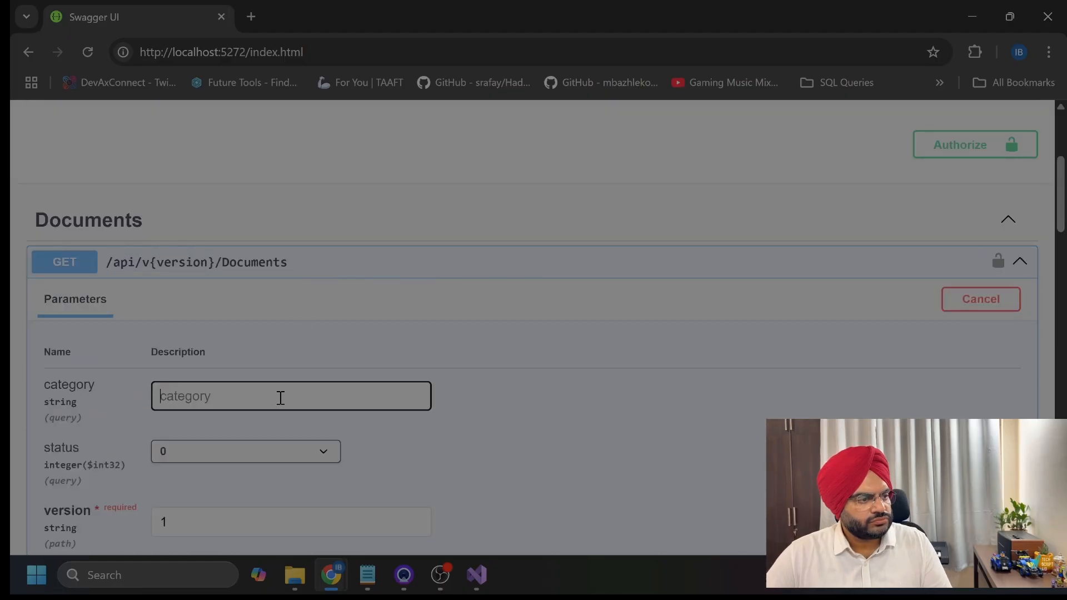
{"action": "type", "text": "Tutorial"}
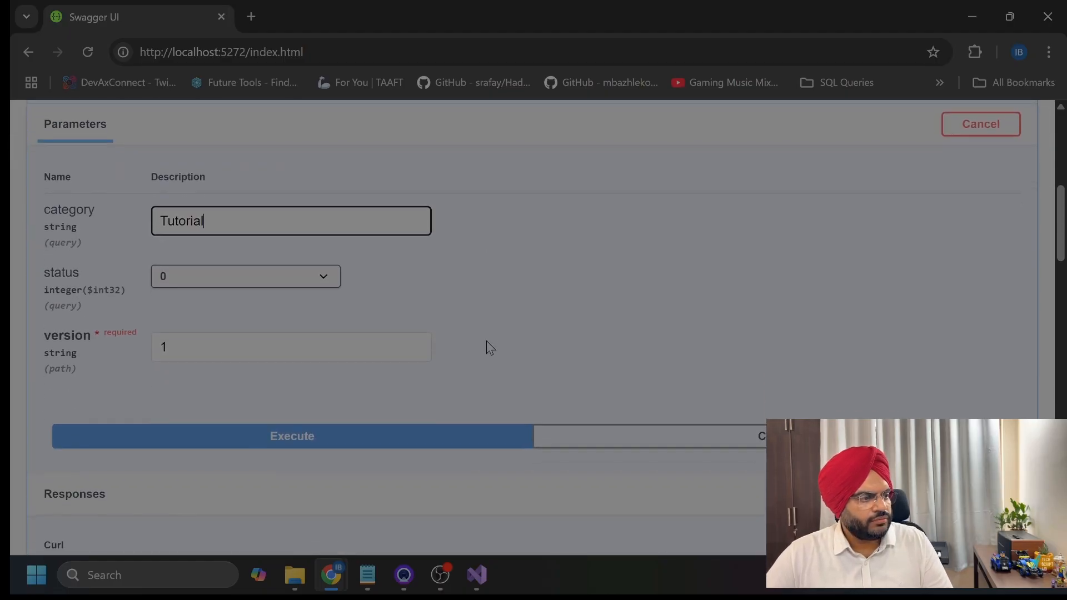
{"action": "left_click", "coordinate": [291, 436]}
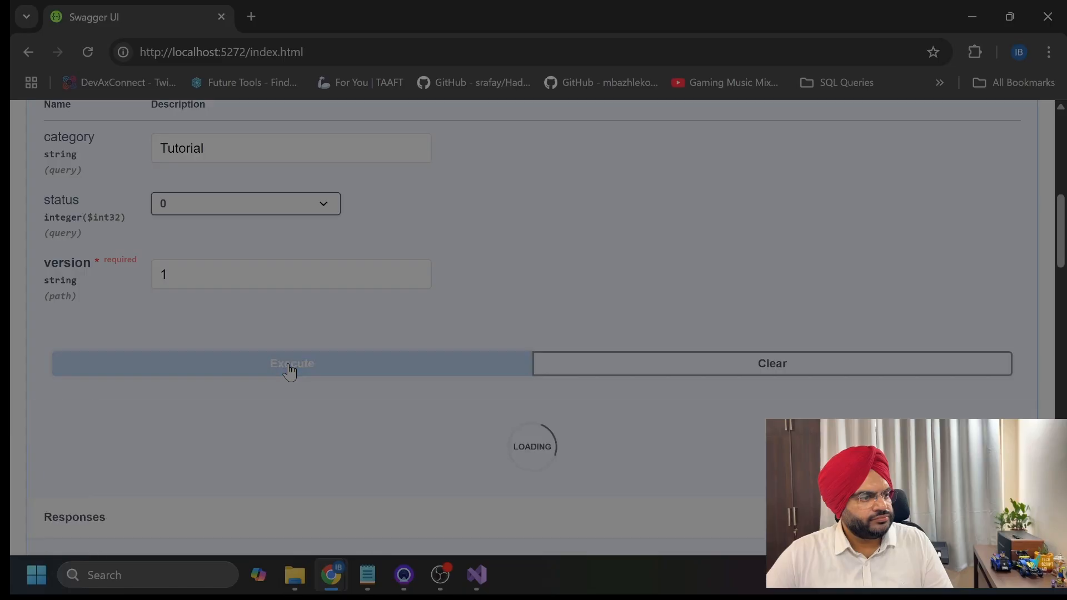
{"action": "left_click", "coordinate": [291, 364]}
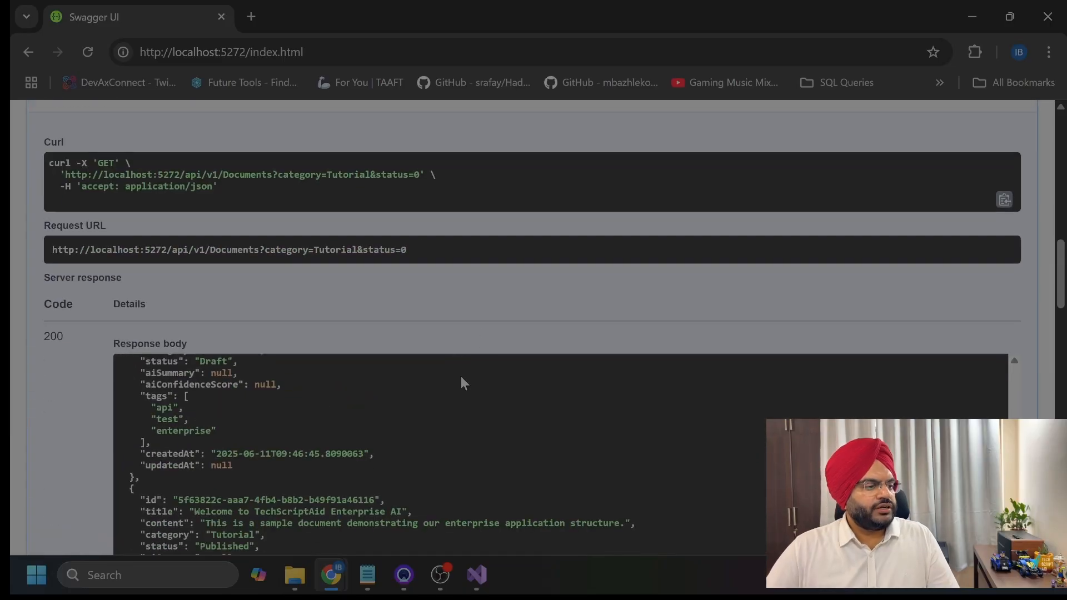
Review the Tutorial results, then rerun GET Documents with status 1
{"action": "scroll", "scroll_direction": "down", "scroll_amount": 3}
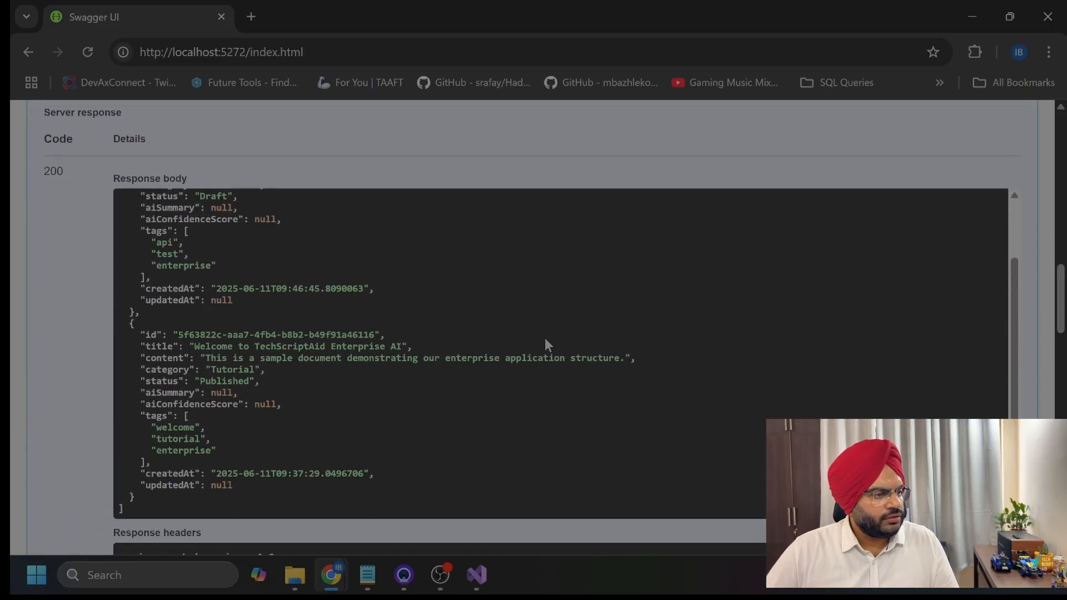
{"action": "scroll", "scroll_direction": "up", "scroll_amount": 3}
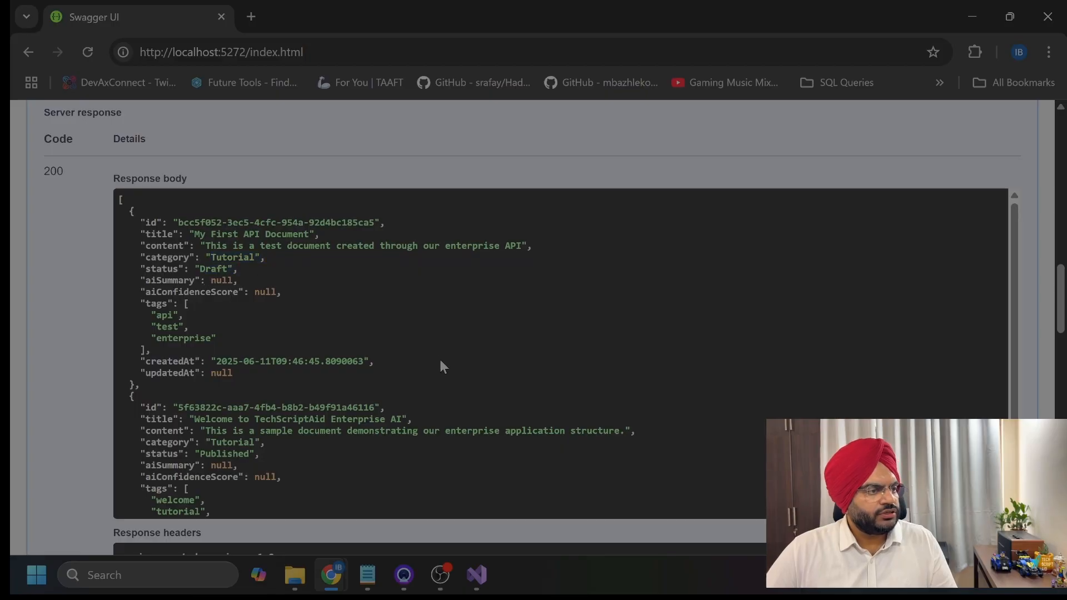
{"action": "scroll", "scroll_direction": "up", "scroll_amount": 3}
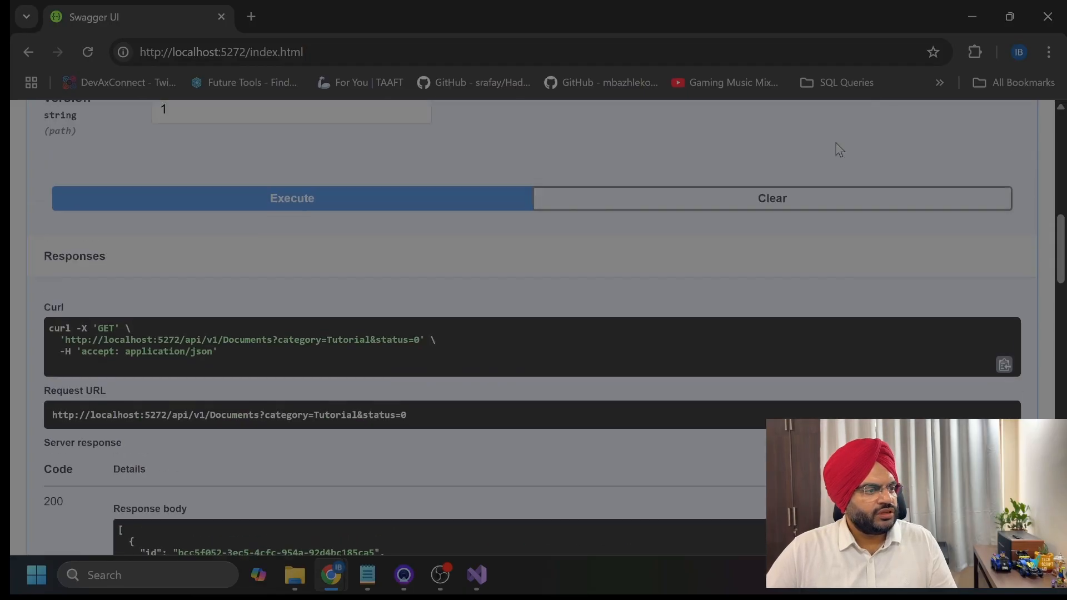
{"action": "left_click", "coordinate": [245, 285]}
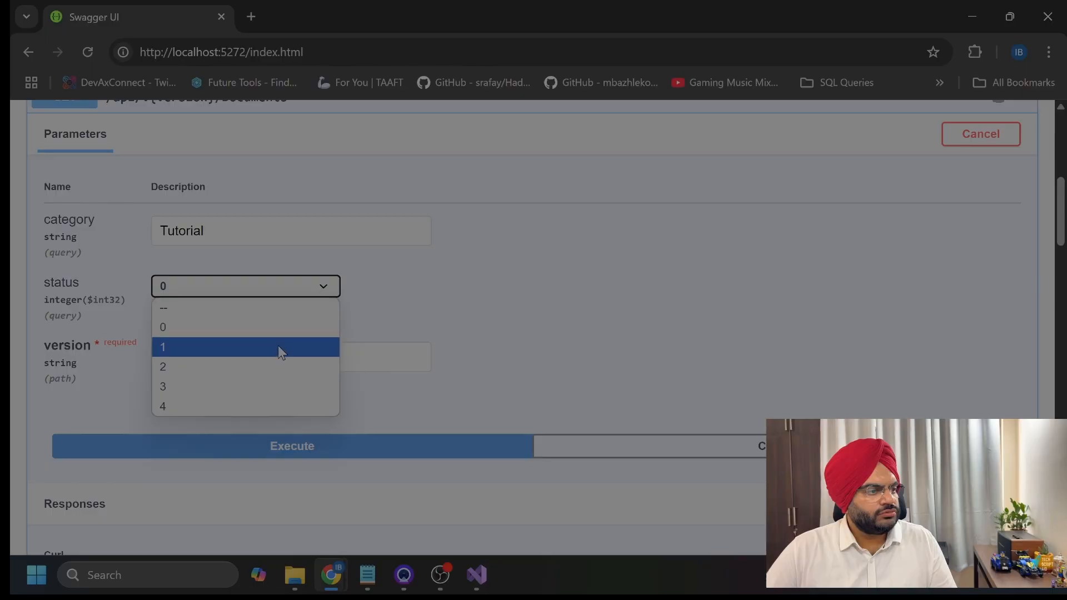
{"action": "left_click", "coordinate": [162, 347]}
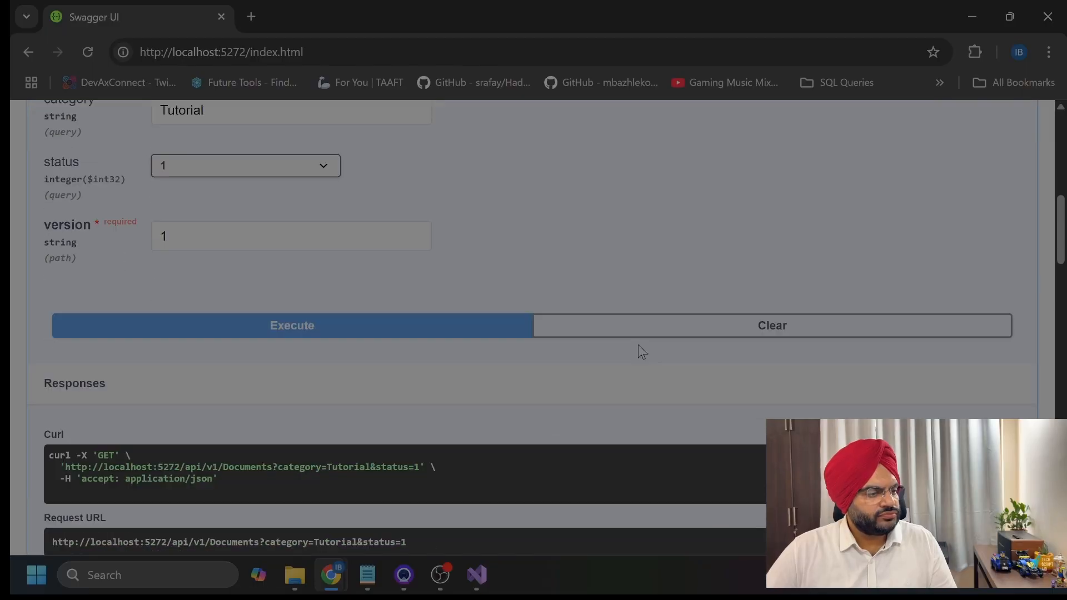
{"action": "left_click", "coordinate": [291, 325]}
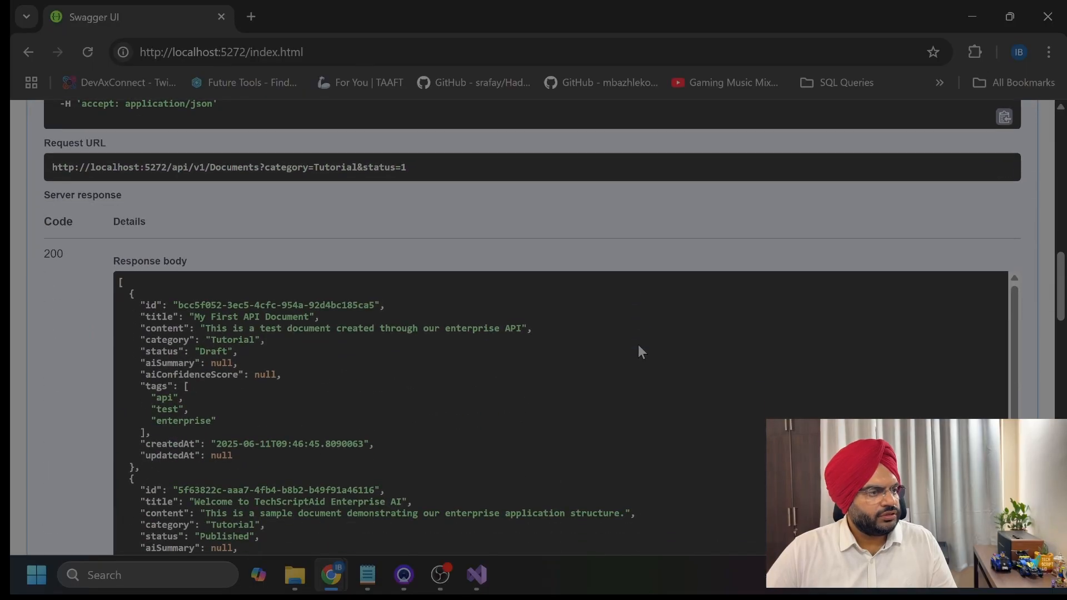
Rerun GET Documents with status 2, then pick another status value
{"action": "scroll", "scroll_direction": "up", "scroll_amount": 3}
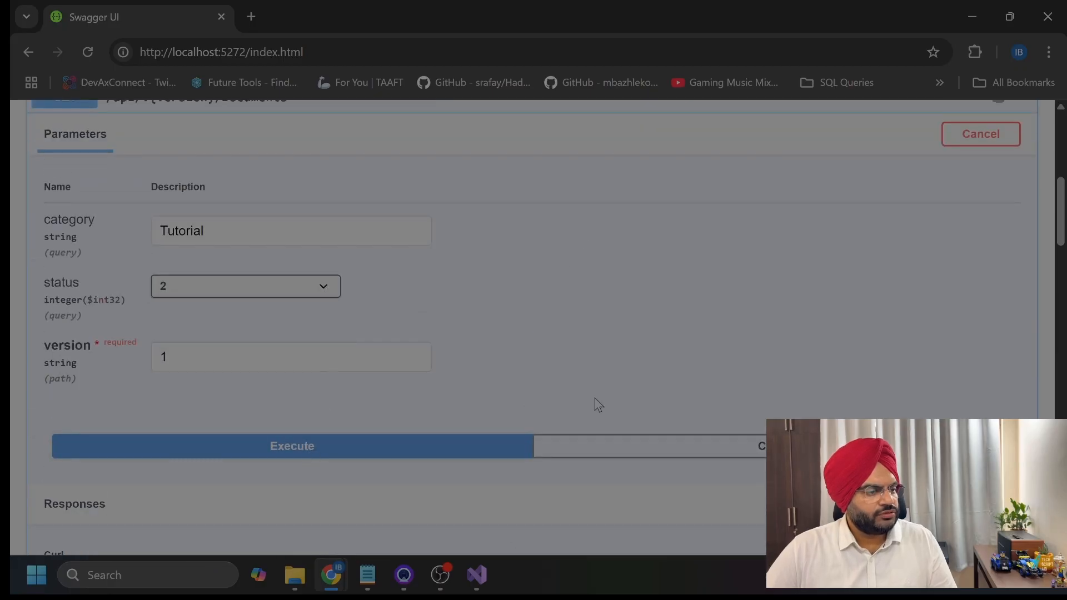
{"action": "left_click", "coordinate": [292, 446]}
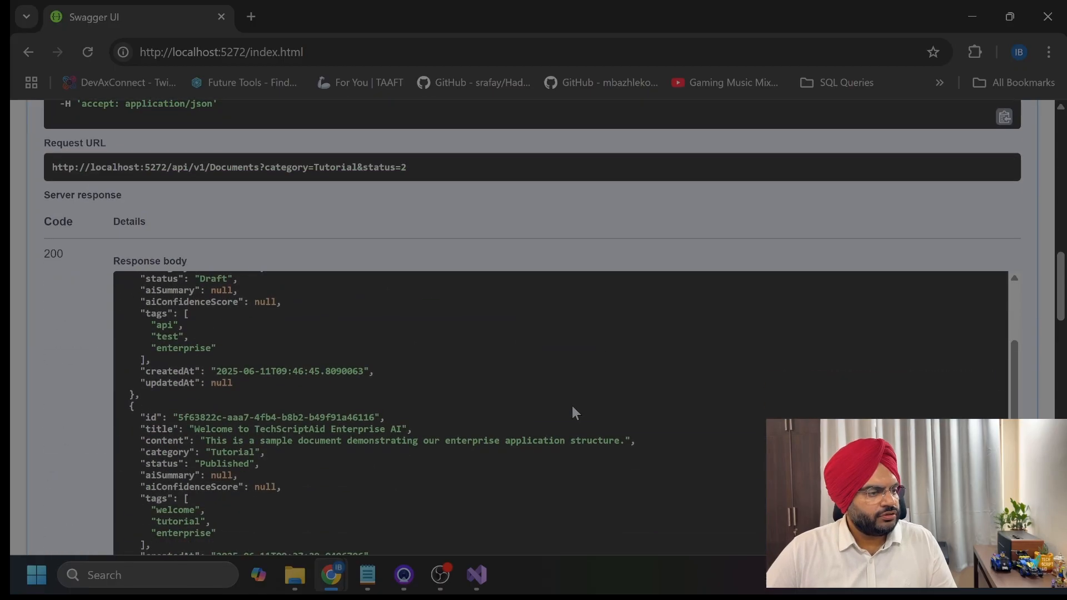
{"action": "mouse_move", "coordinate": [333, 455]}
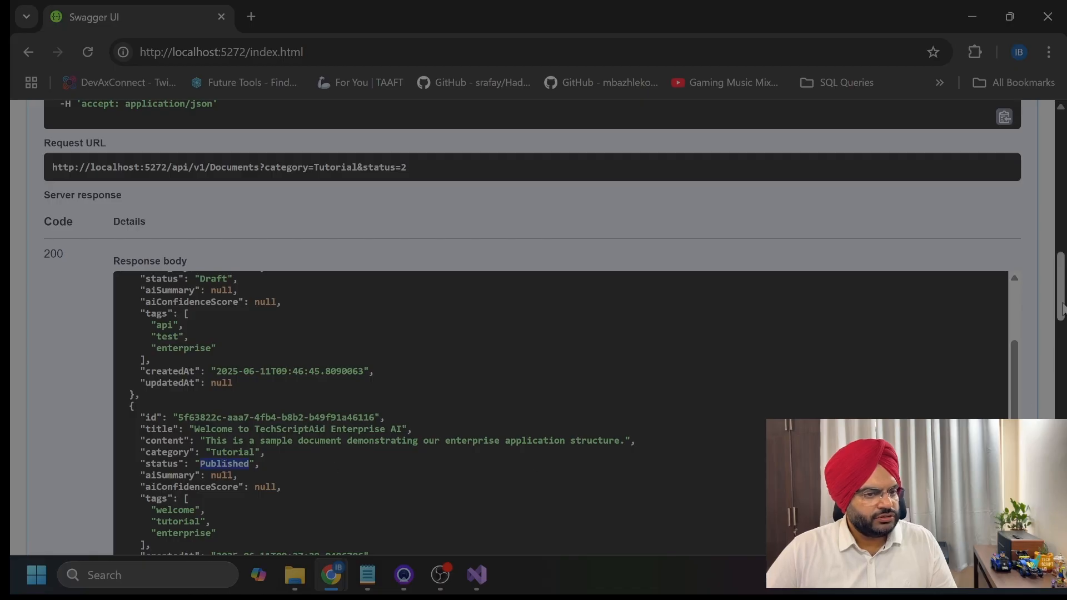
{"action": "scroll", "scroll_direction": "down", "scroll_amount": 3}
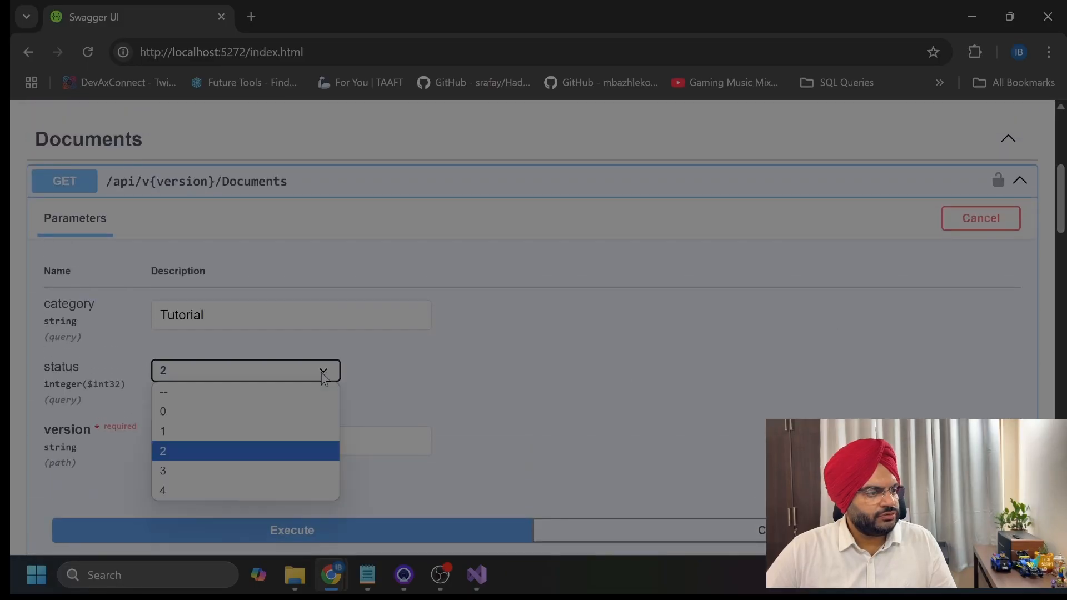
{"action": "left_click", "coordinate": [161, 411]}
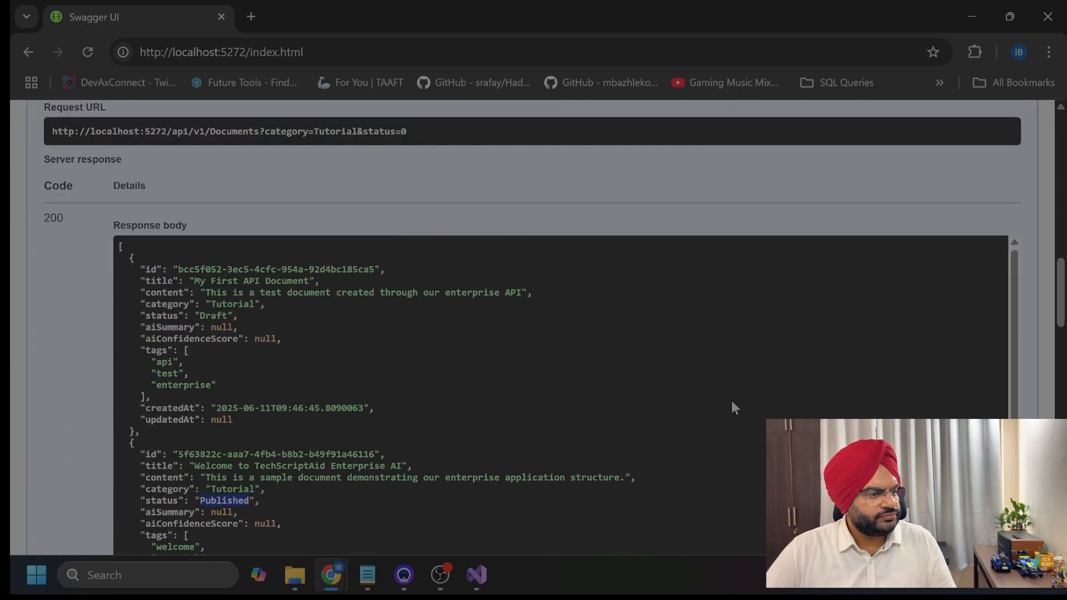
Collapse the GET /api/v{version}/Documents endpoint to show all Documents endpoints
{"action": "scroll", "scroll_direction": "up", "scroll_amount": 3}
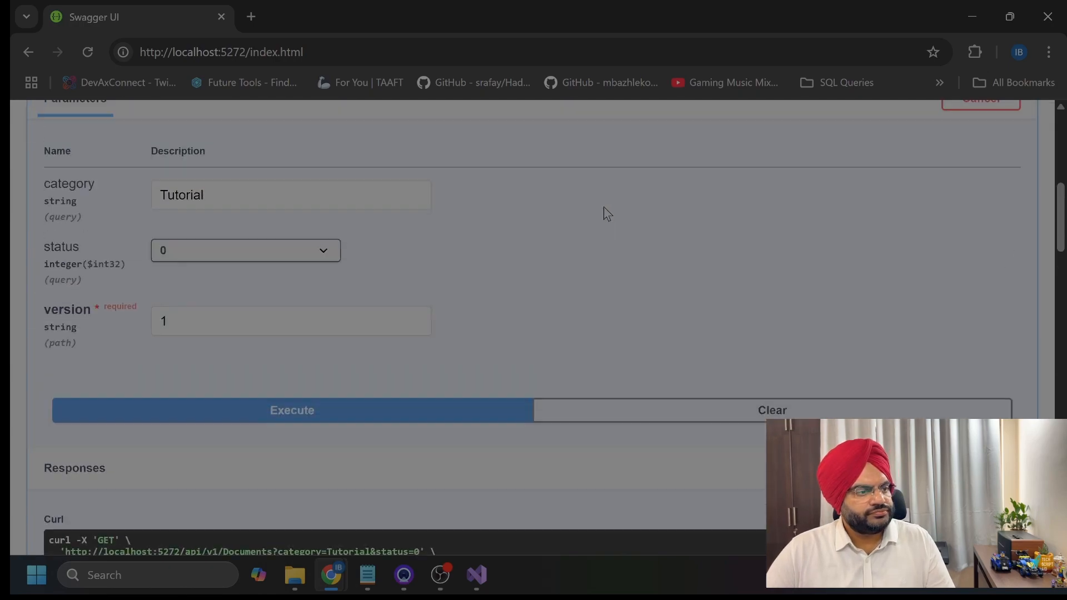
{"action": "scroll", "scroll_direction": "up", "scroll_amount": 3}
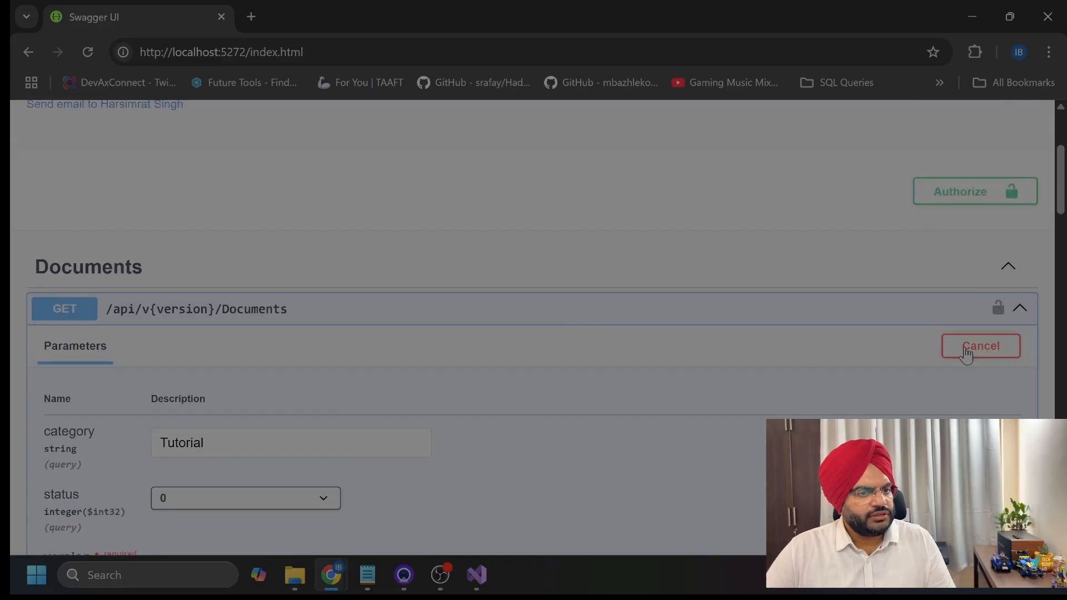
{"action": "left_click", "coordinate": [980, 345]}
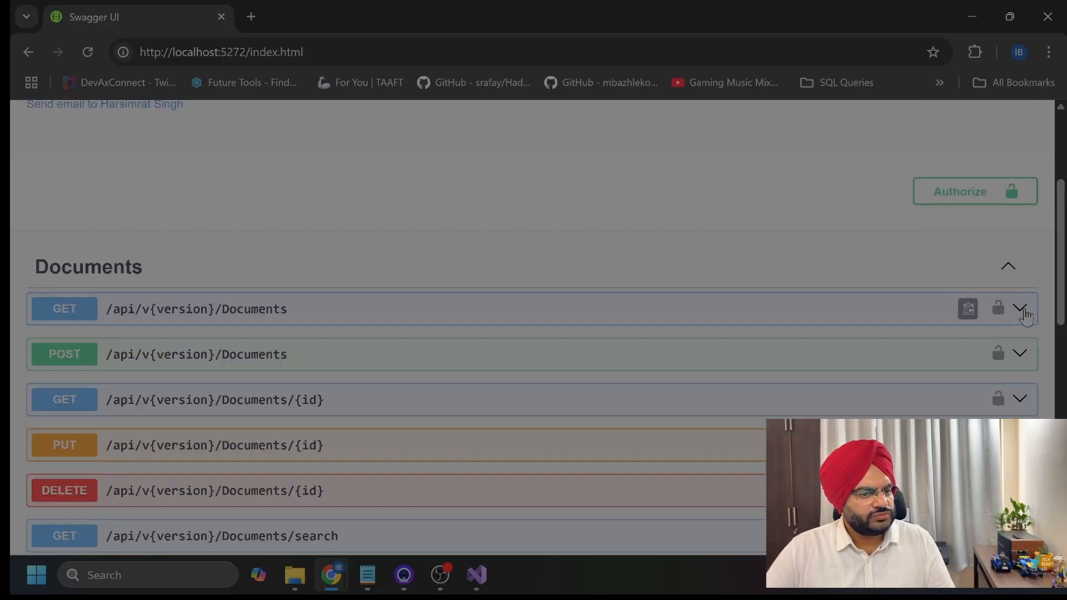
{"action": "scroll", "scroll_direction": "down", "scroll_amount": 3}
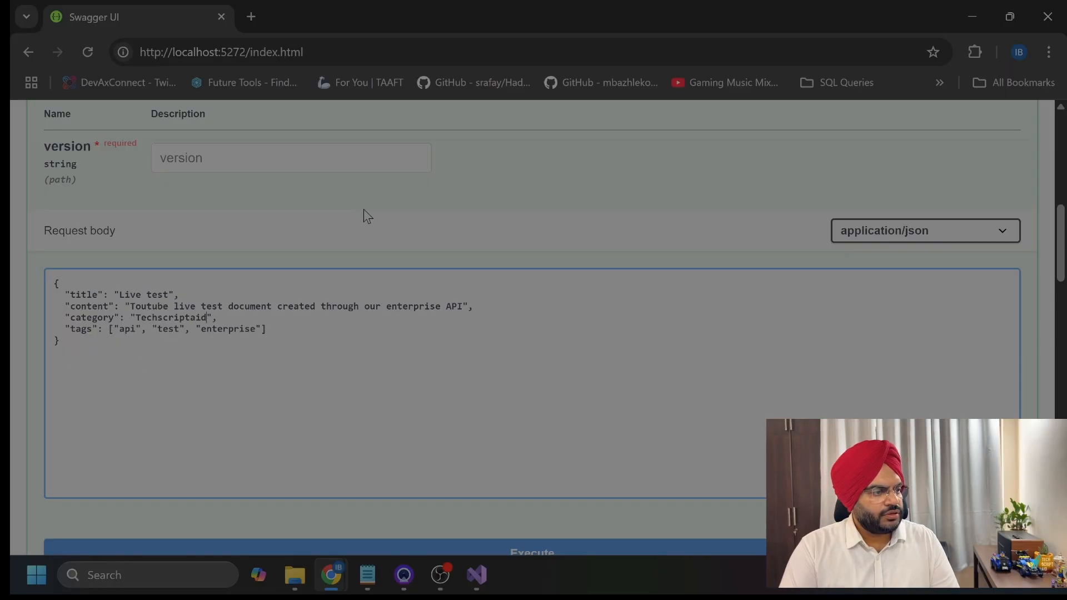
Send the Live test POST request, then enter version 1 to fix the validation error
{"action": "scroll", "scroll_direction": "down", "scroll_amount": 3}
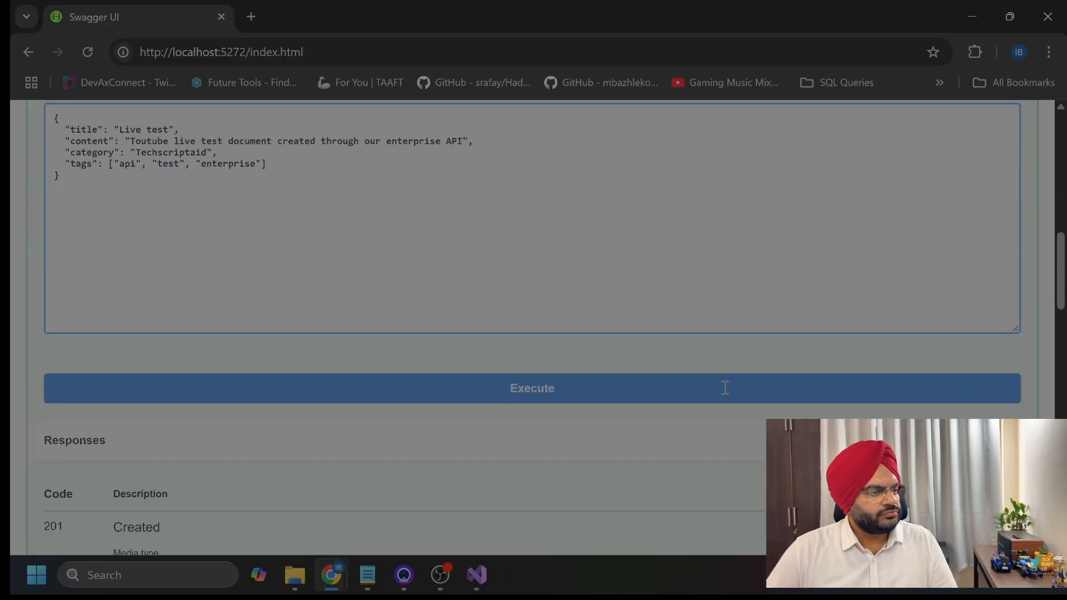
{"action": "left_click", "coordinate": [532, 388]}
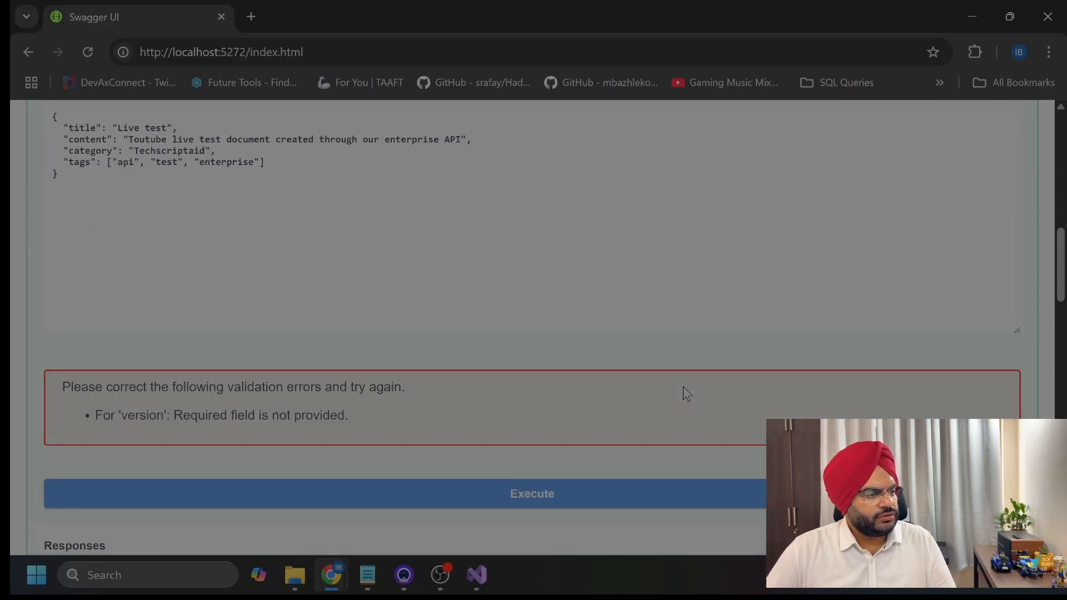
{"action": "scroll", "scroll_direction": "up", "scroll_amount": 3}
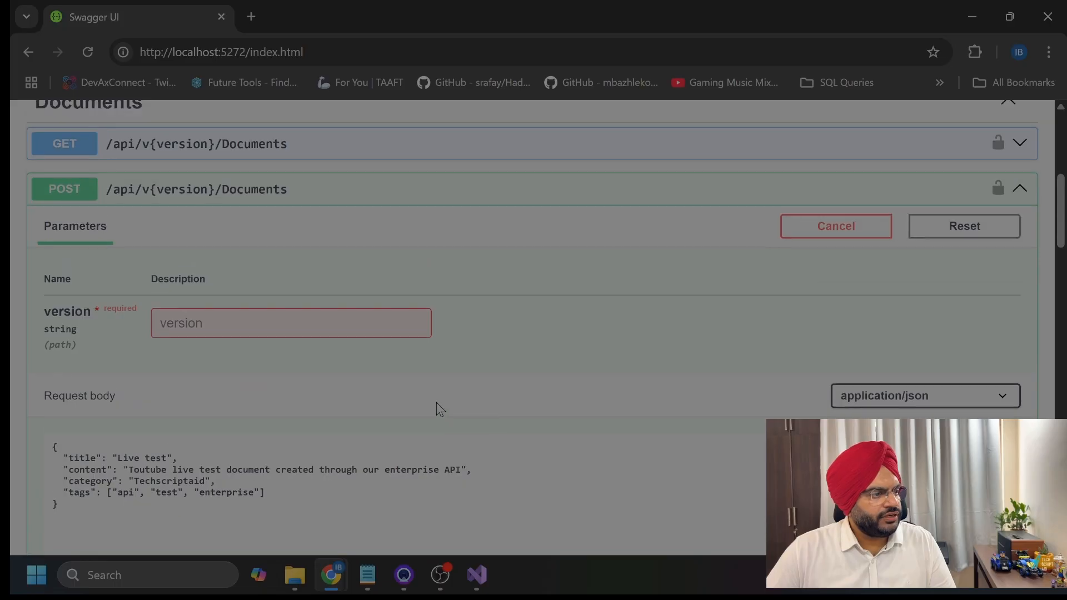
{"action": "type", "text": "1"}
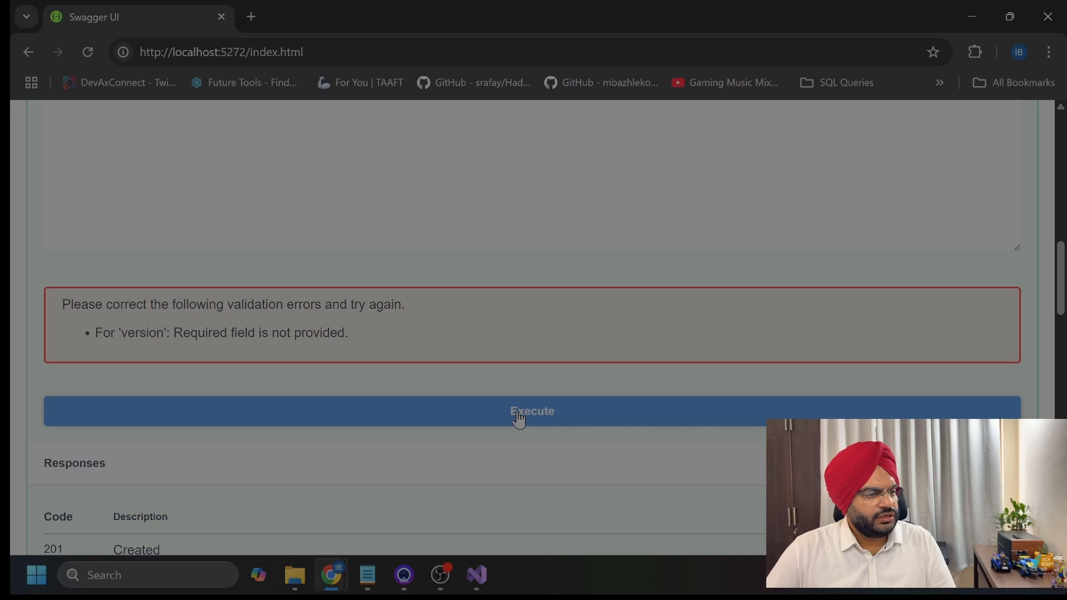
{"action": "scroll", "scroll_direction": "up", "scroll_amount": 3}
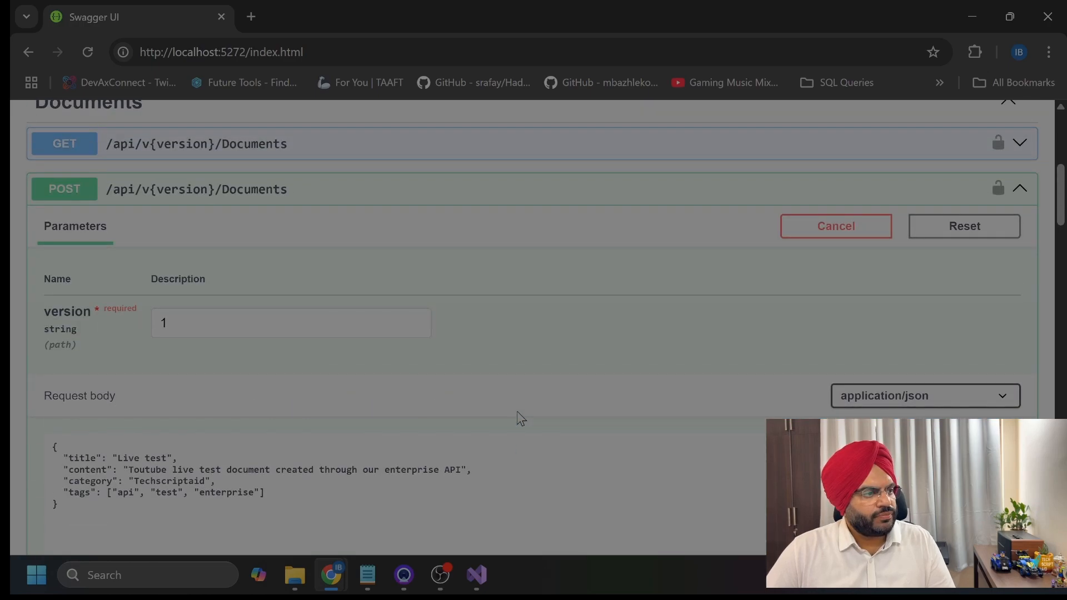
{"action": "scroll", "scroll_direction": "up", "scroll_amount": 3}
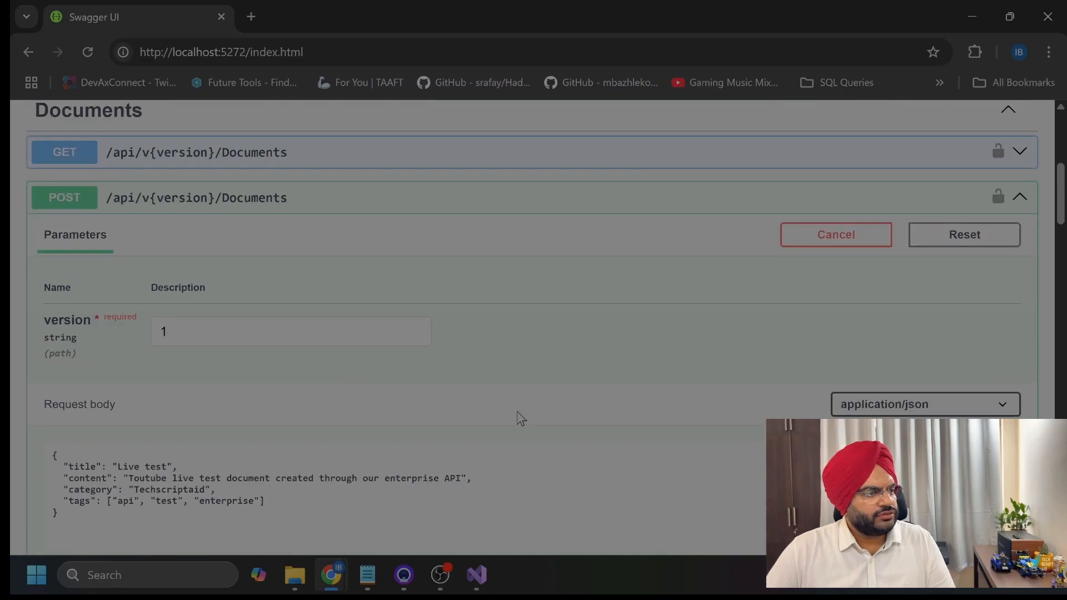
{"action": "scroll", "scroll_direction": "up", "scroll_amount": 3}
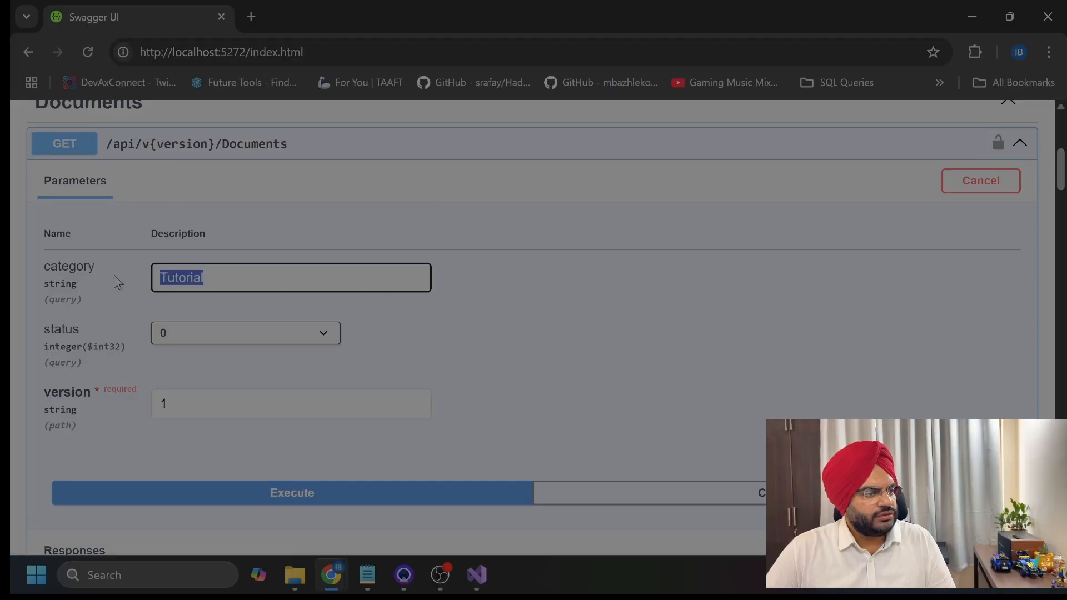
Query GET Documents with category techscriptaid and review the returned Live test document
{"action": "type", "text": "techs"}
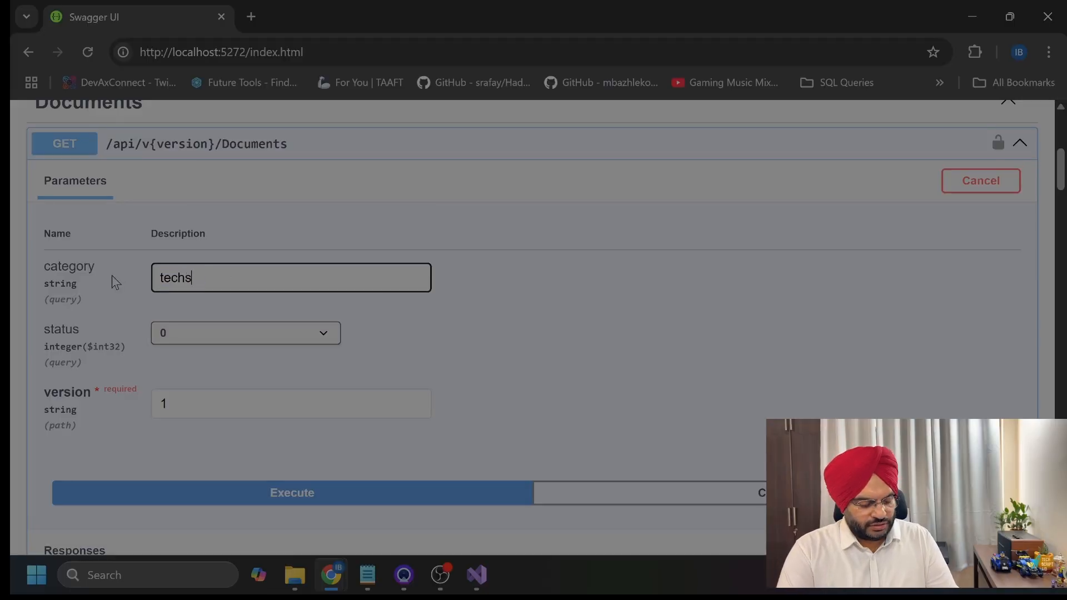
{"action": "type", "text": "criptaid"}
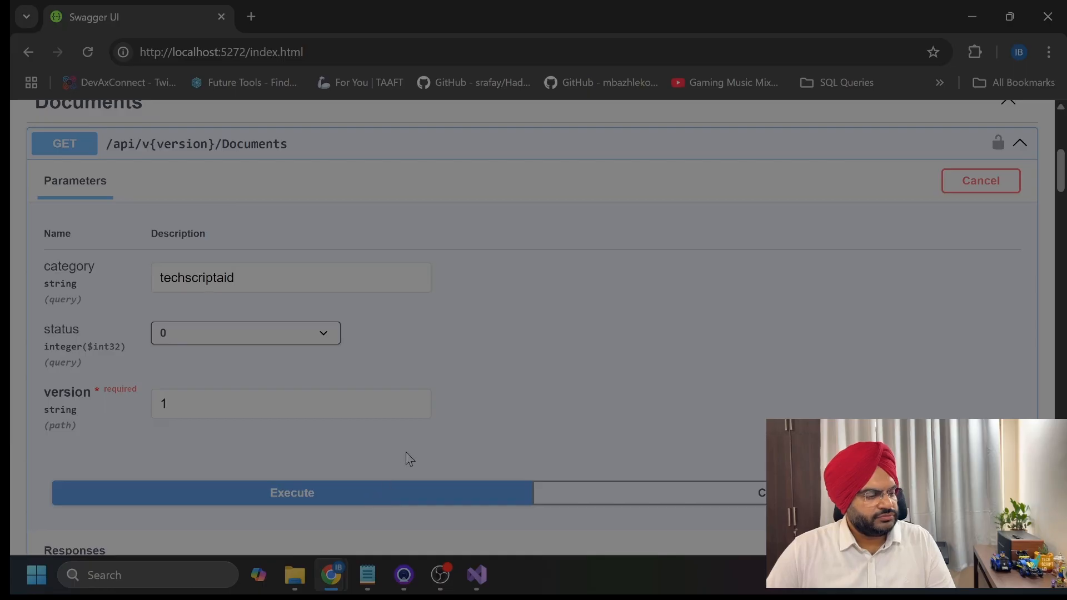
{"action": "left_click", "coordinate": [291, 493]}
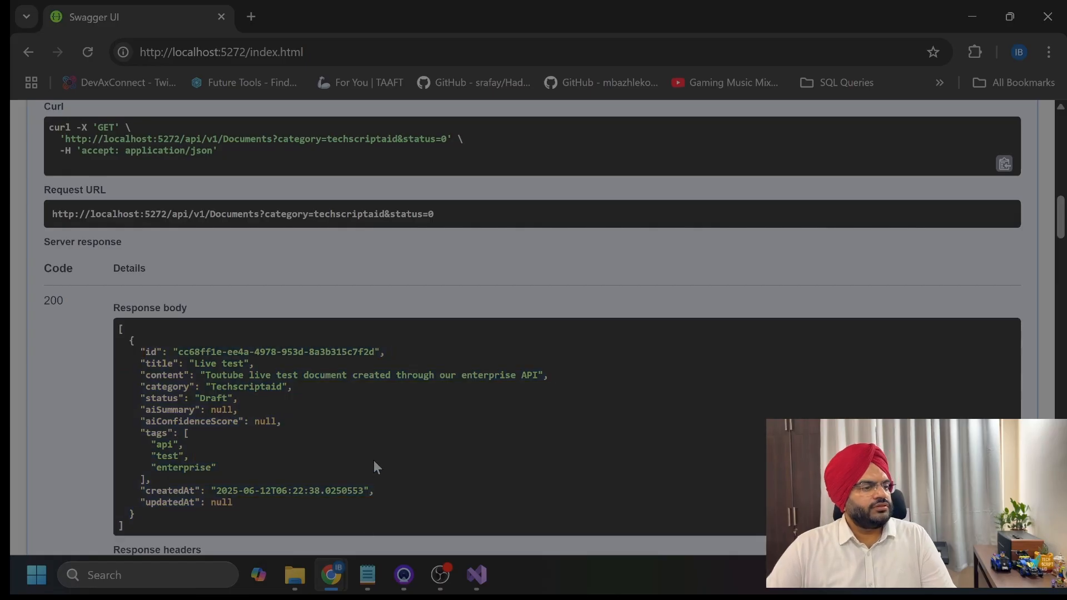
{"action": "mouse_move", "coordinate": [139, 533]}
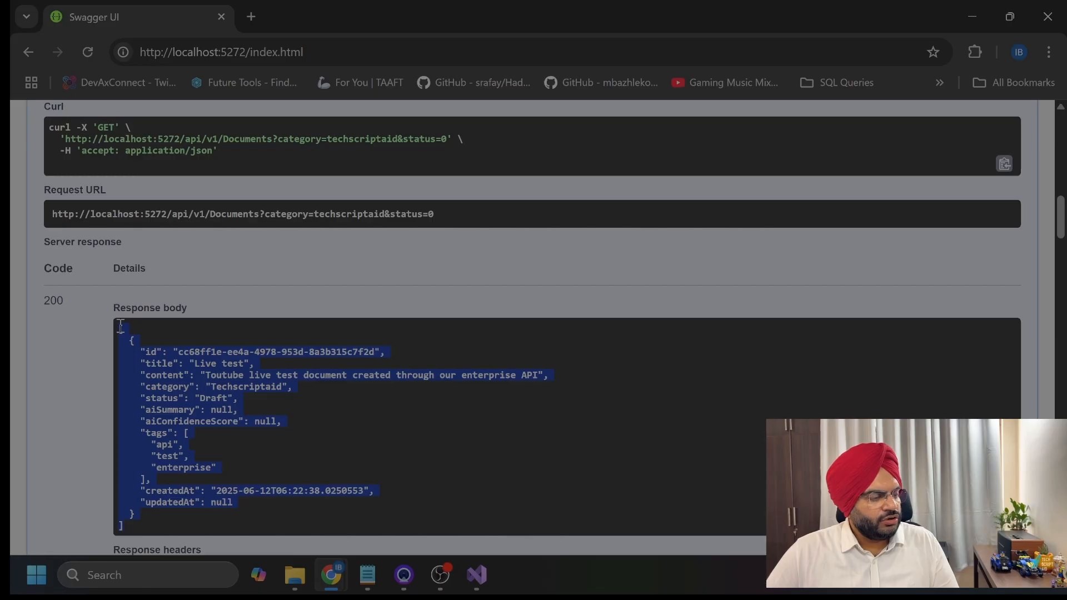
{"action": "mouse_move", "coordinate": [442, 425]}
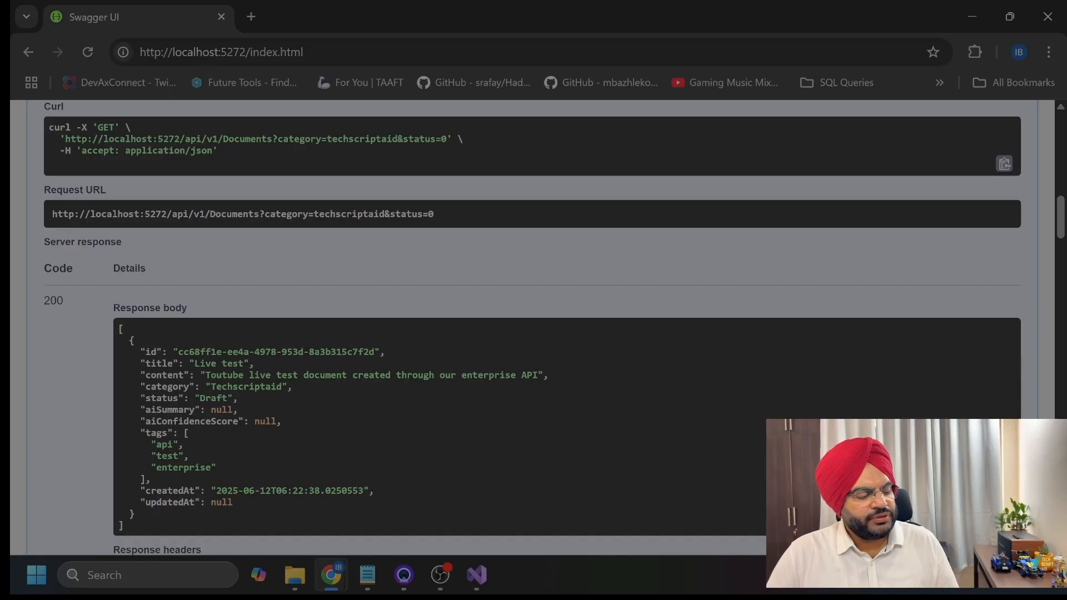
{"action": "scroll", "scroll_direction": "down", "scroll_amount": 3}
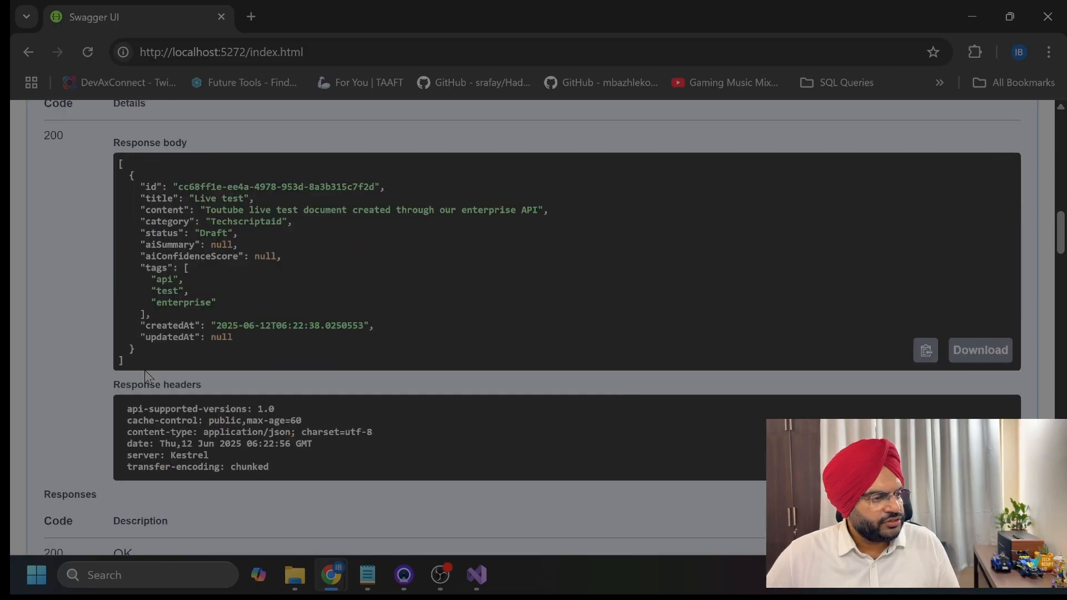
{"action": "scroll", "scroll_direction": "up", "scroll_amount": 3}
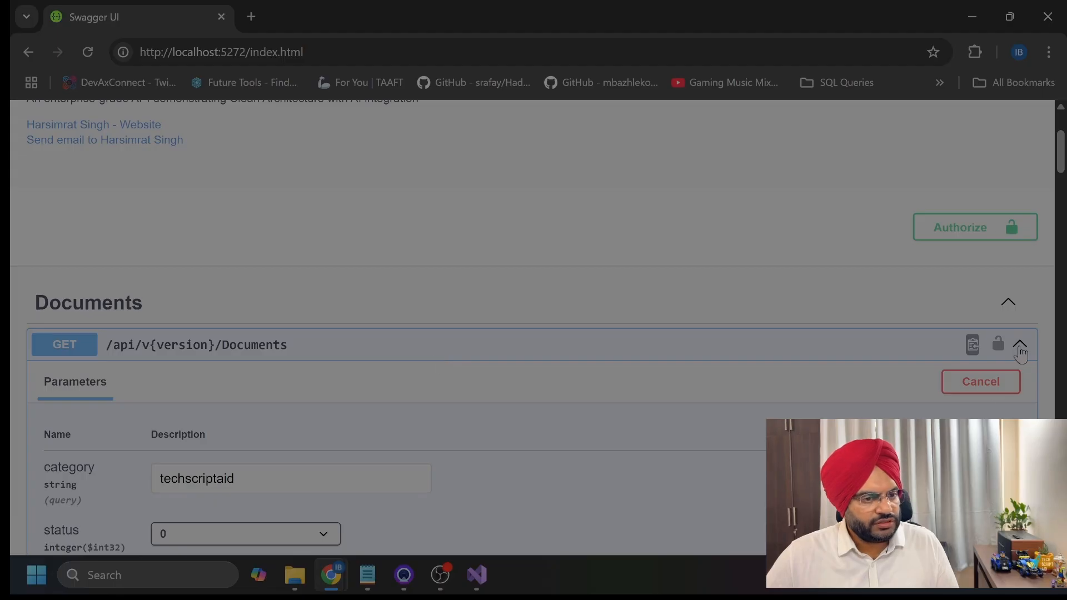
Send a DELETE for document cc68ff1e-ee4a-4978-953d-8a3b315c7f2d with version 1
{"action": "left_click", "coordinate": [1019, 345]}
{"action": "type", "text": "1"}
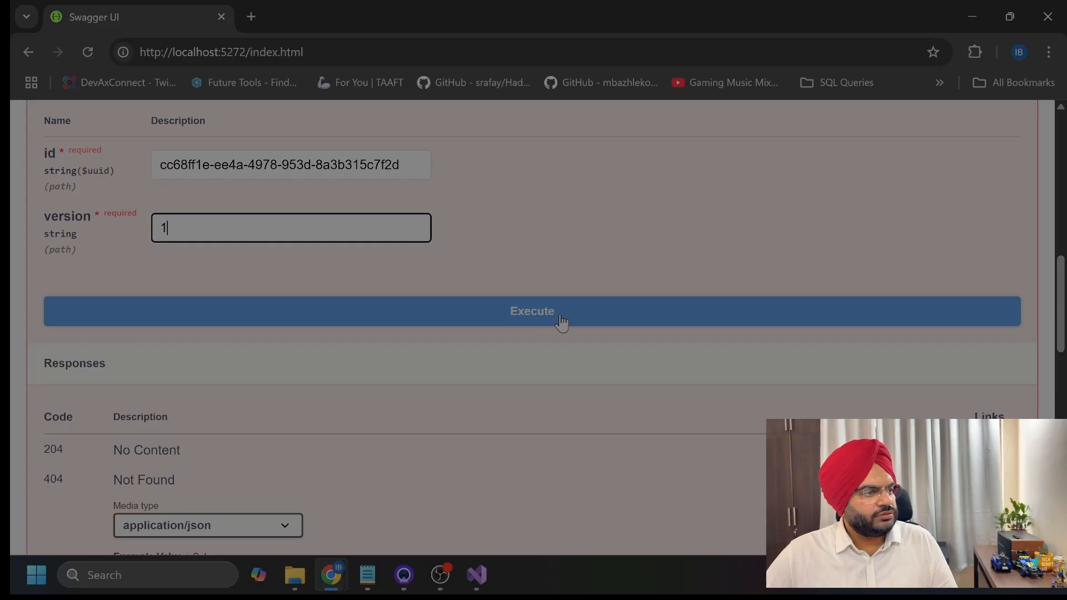
{"action": "scroll", "scroll_direction": "up", "scroll_amount": 3}
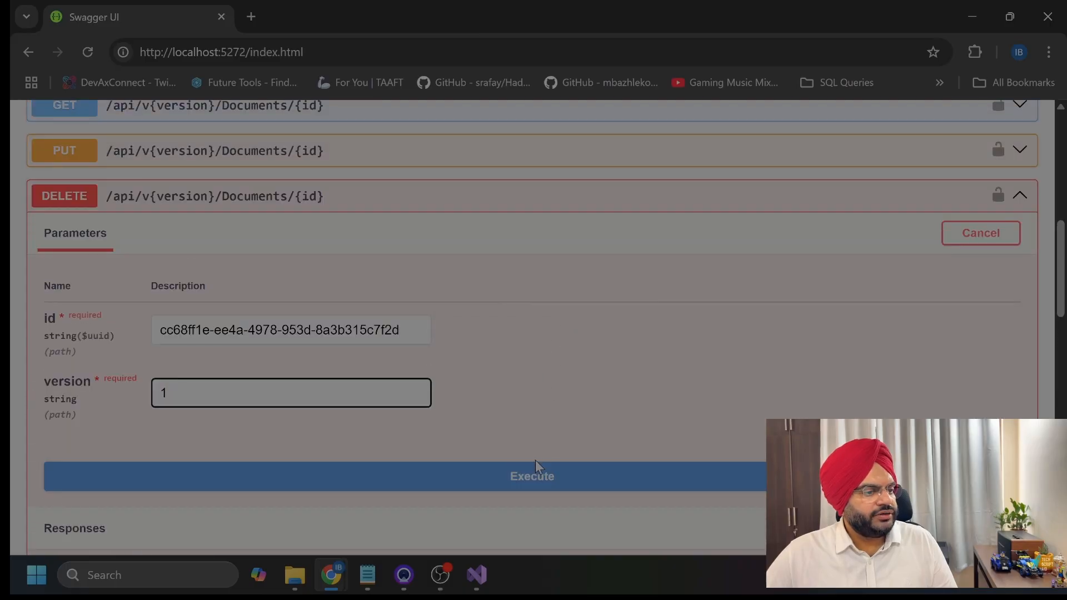
{"action": "left_click", "coordinate": [531, 476]}
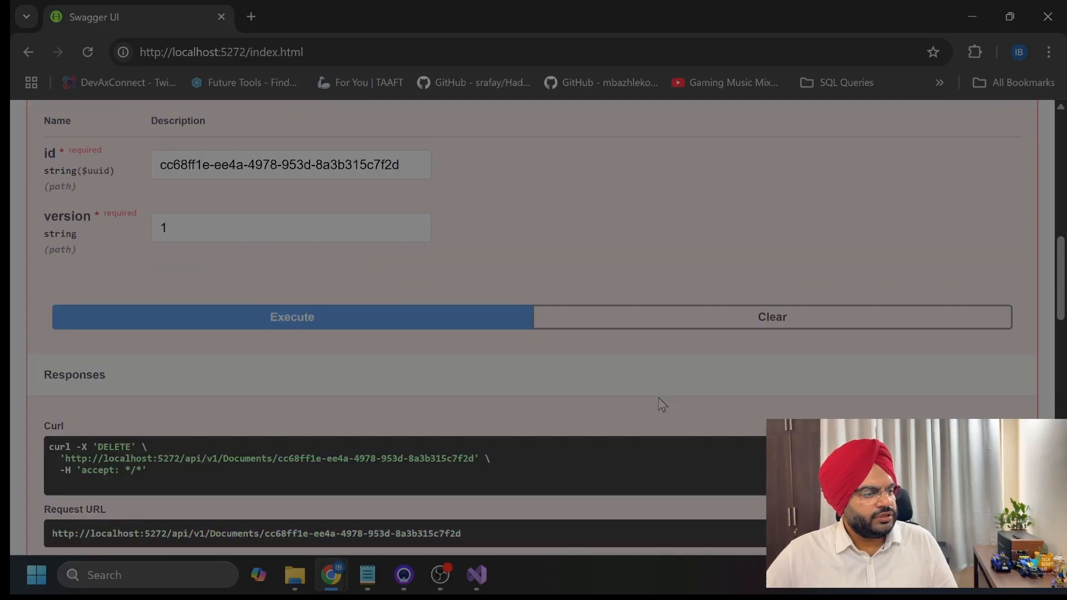
{"action": "scroll", "scroll_direction": "up", "scroll_amount": 3}
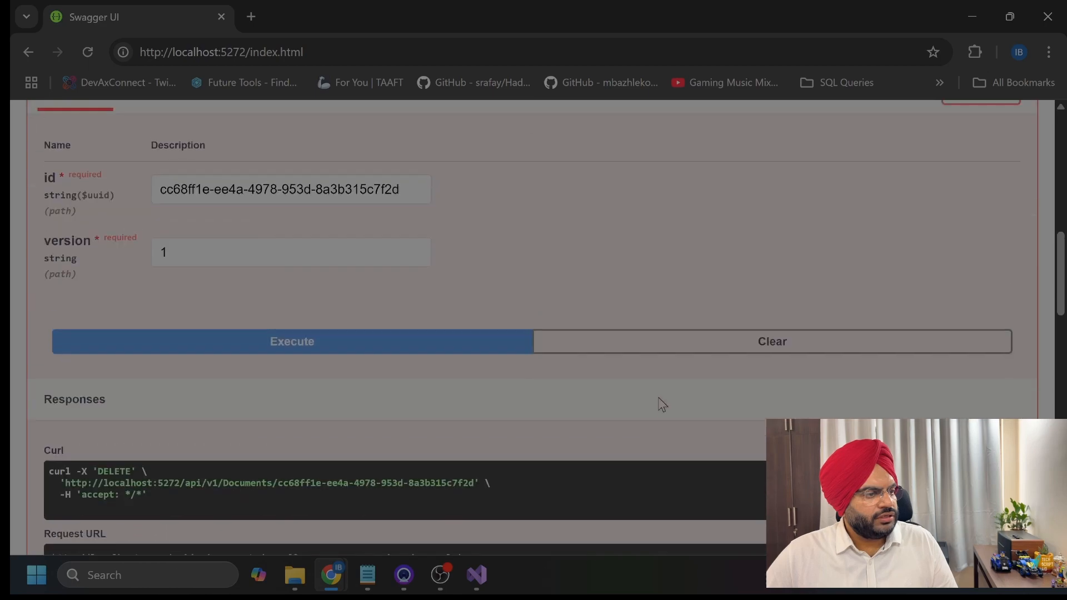
{"action": "scroll", "scroll_direction": "up", "scroll_amount": 3}
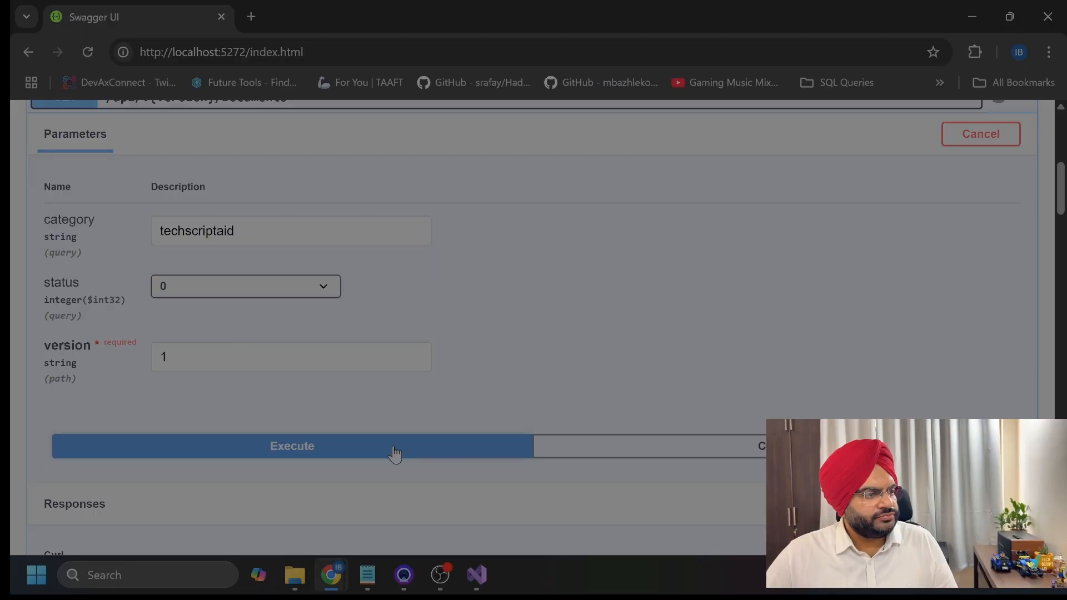
Rerun the techscriptaid query to see an empty [] list, then switch to Visual Studio
{"action": "left_click", "coordinate": [291, 446]}
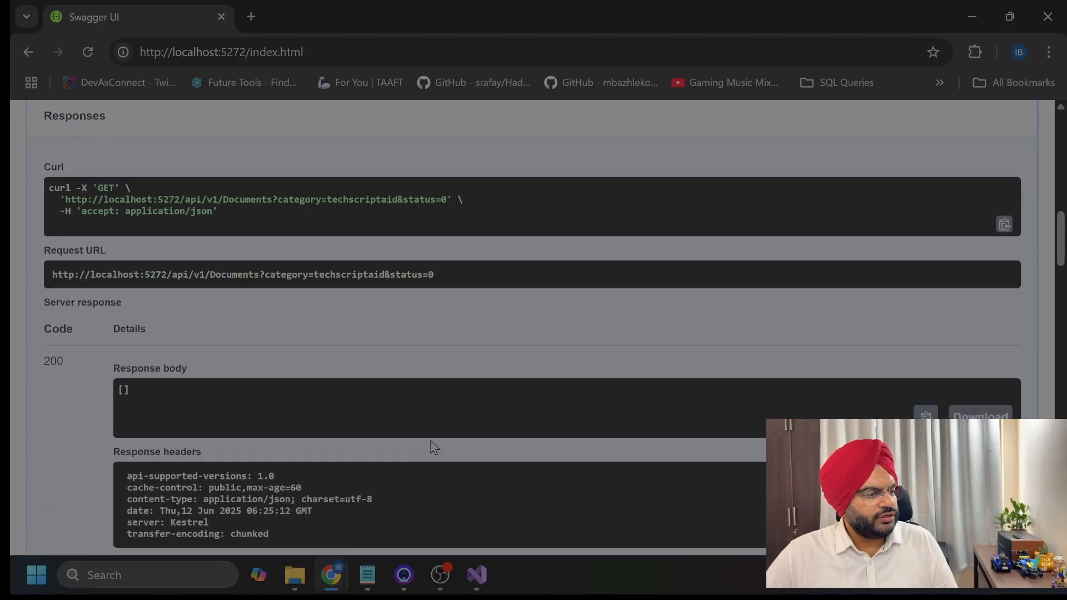
{"action": "scroll", "scroll_direction": "down", "scroll_amount": 3}
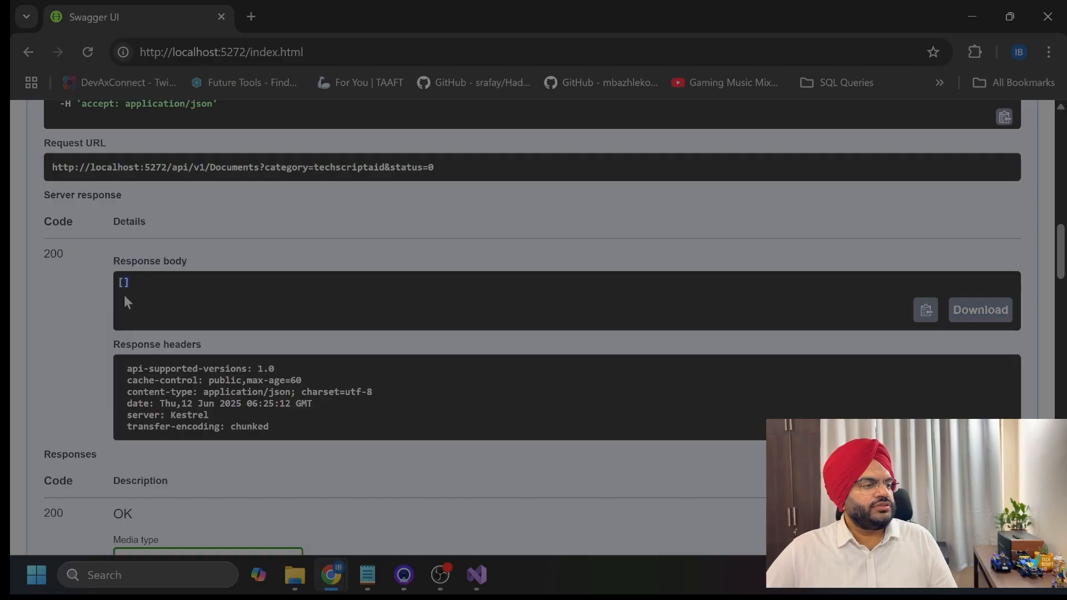
{"action": "scroll", "scroll_direction": "up", "scroll_amount": 3}
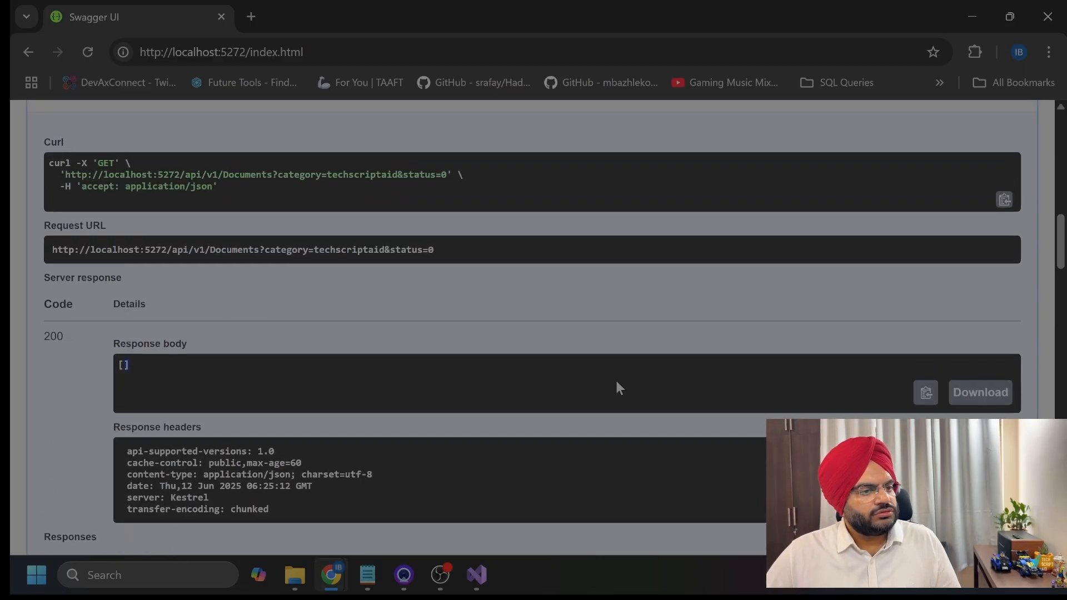
{"action": "scroll", "scroll_direction": "up", "scroll_amount": 3}
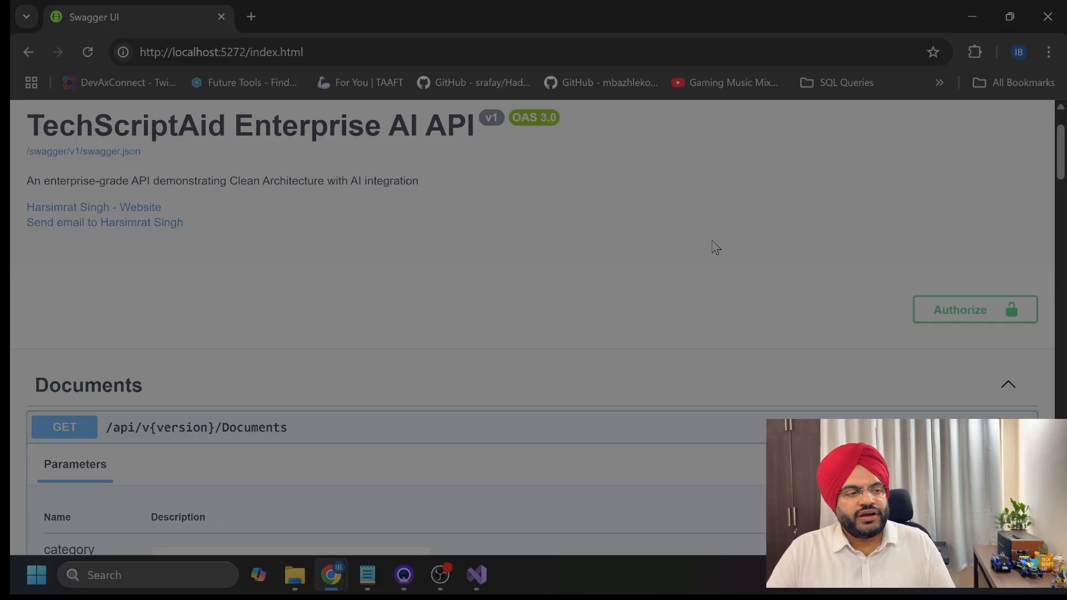
{"action": "left_click", "coordinate": [476, 575]}
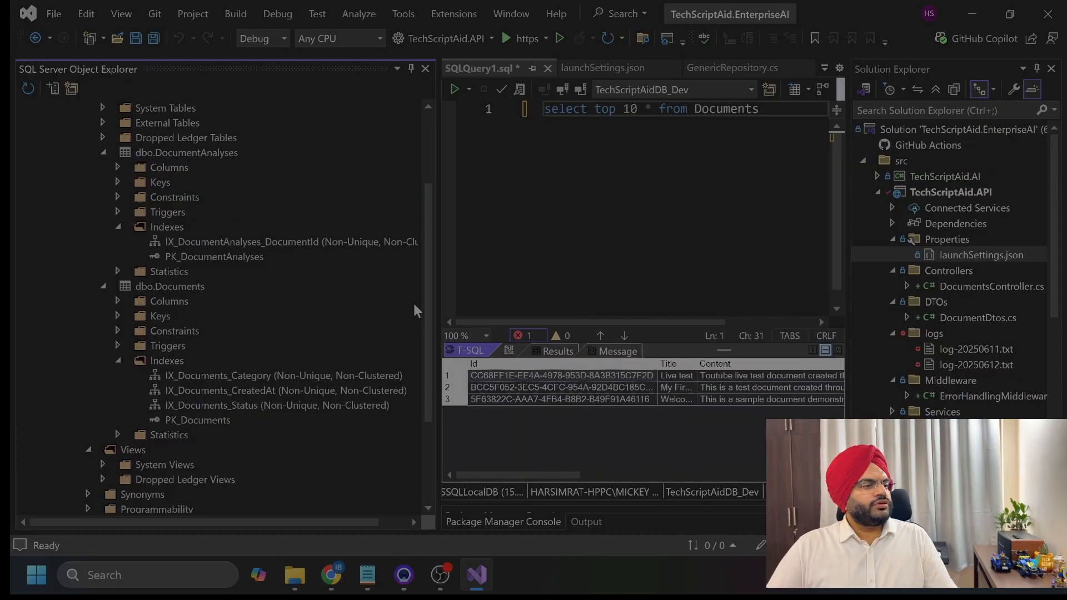
{"action": "mouse_move", "coordinate": [211, 370]}
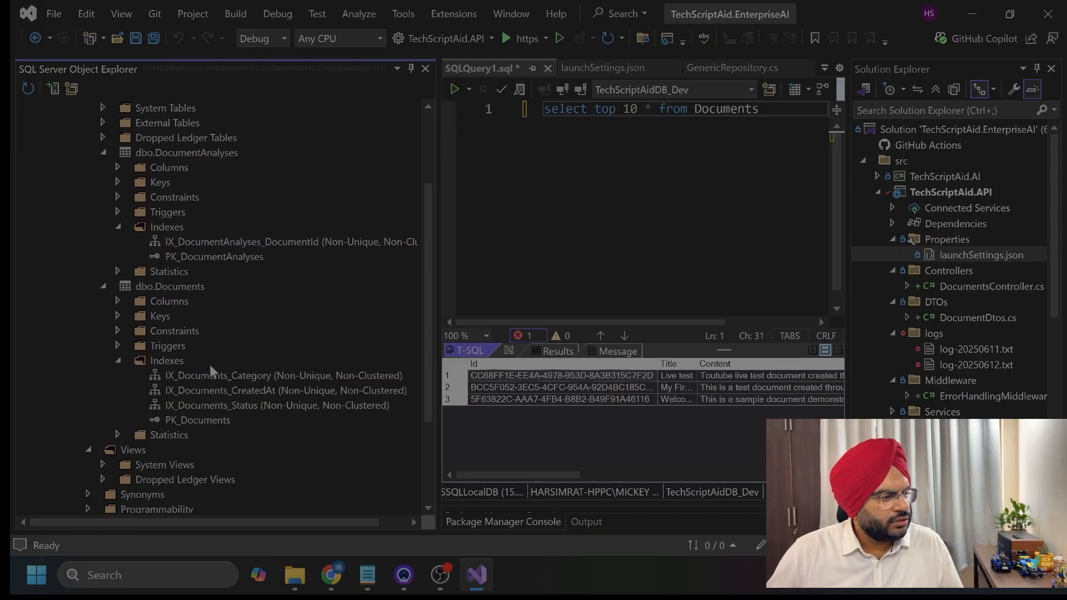